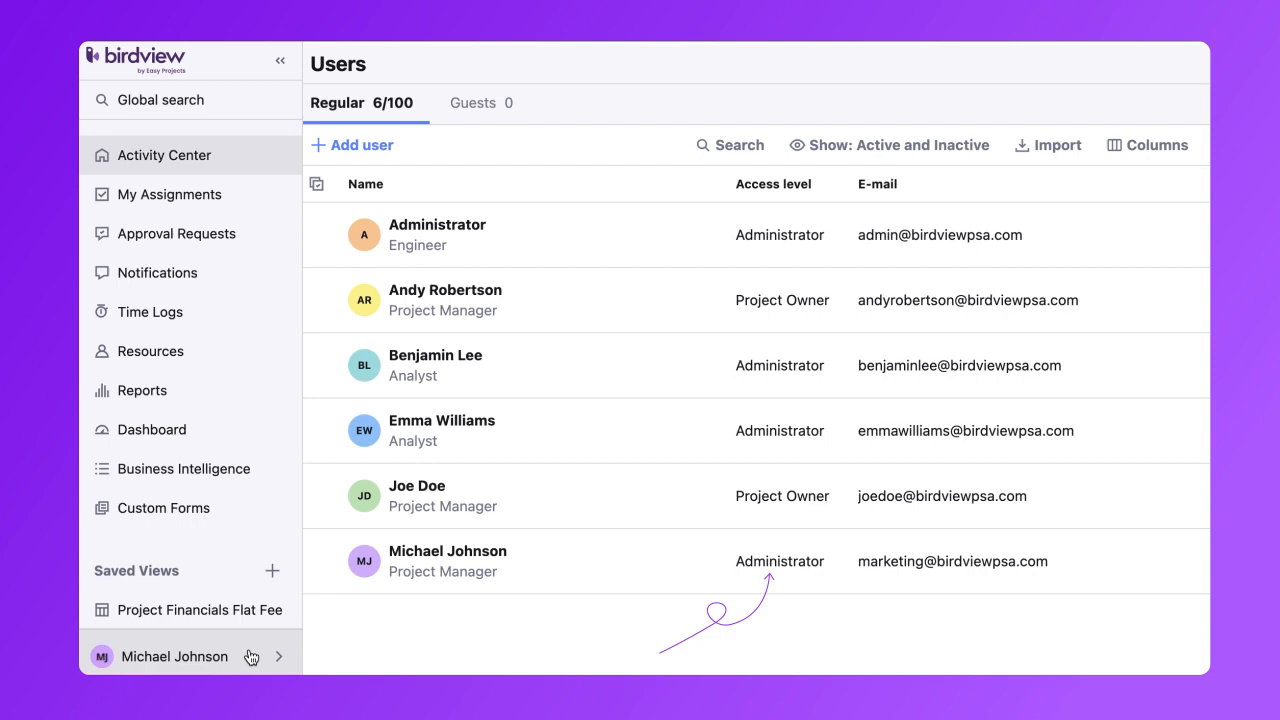
Open Company Settings from the profile account menu at the bottom of the sidebar
{"action": "left_click", "coordinate": [164, 155]}
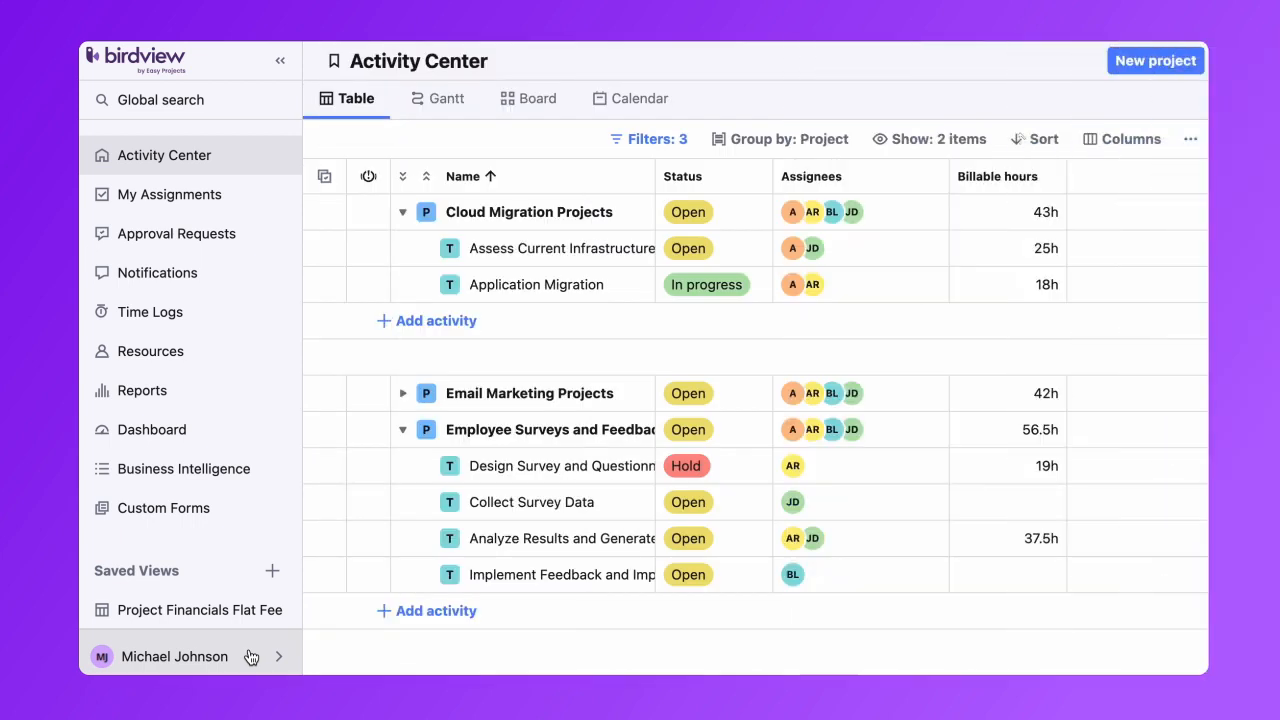
{"action": "left_click", "coordinate": [174, 656]}
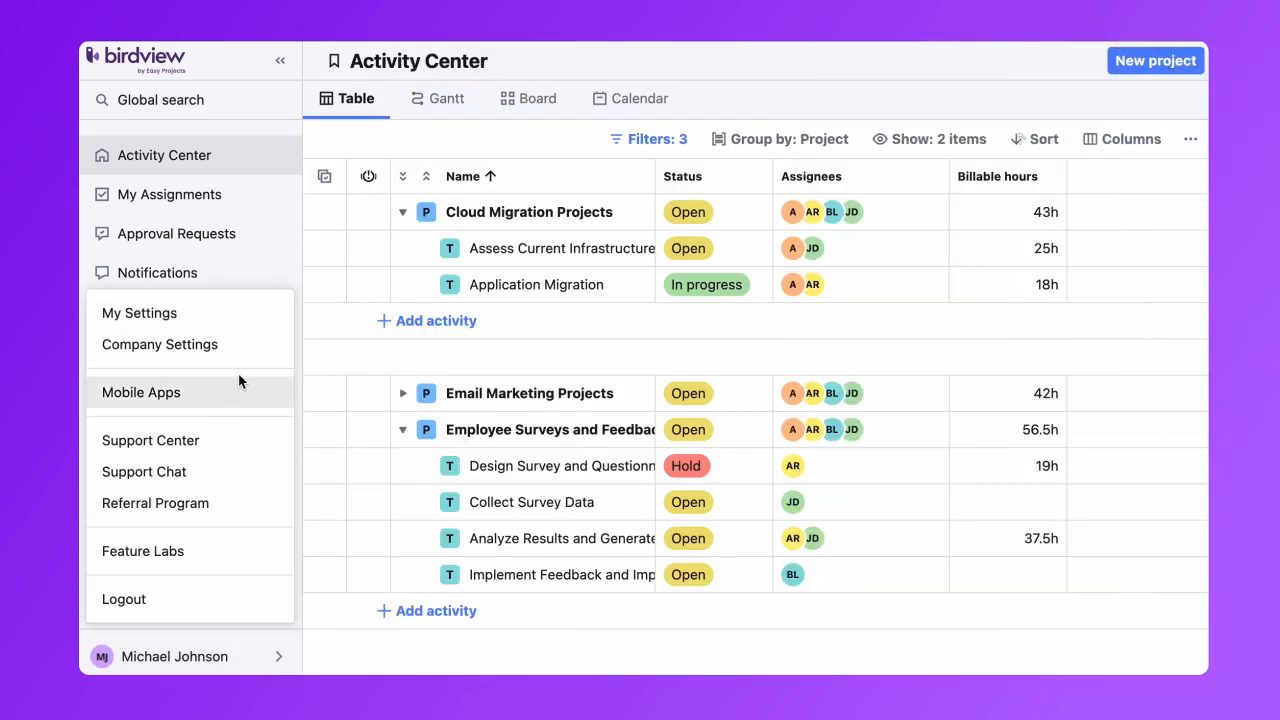
{"action": "left_click", "coordinate": [159, 344]}
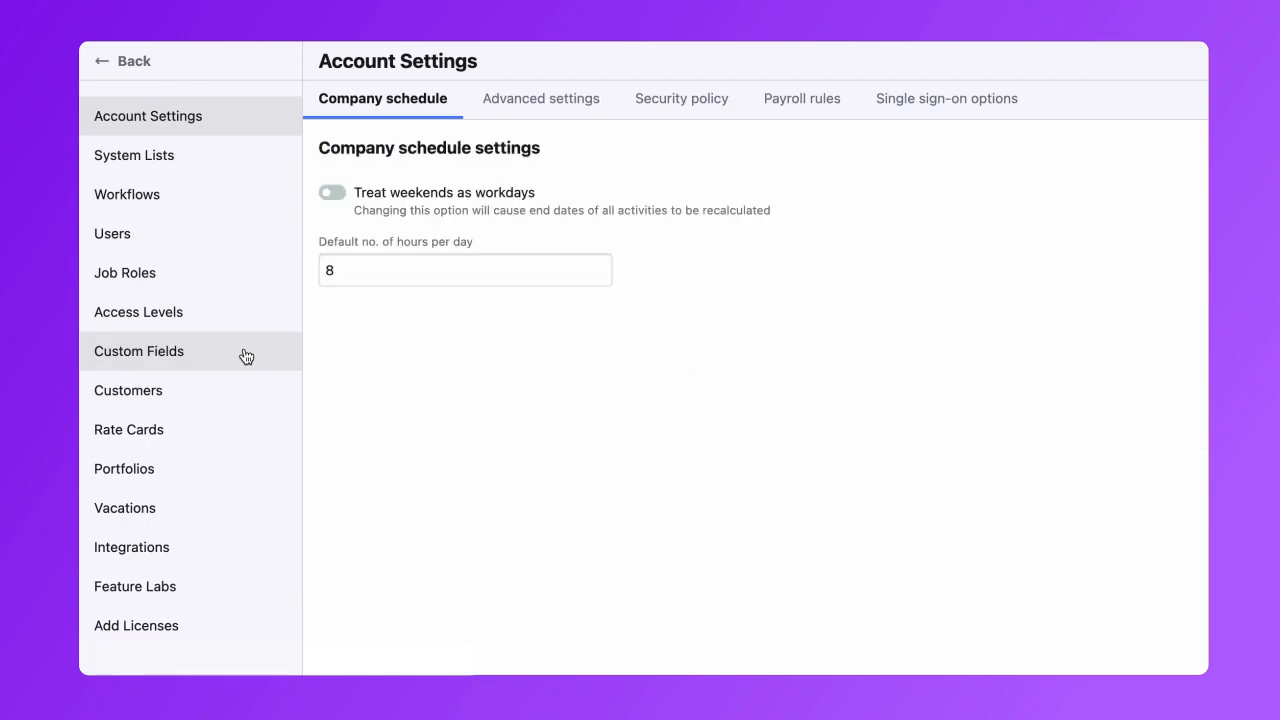
{"action": "mouse_move", "coordinate": [227, 547]}
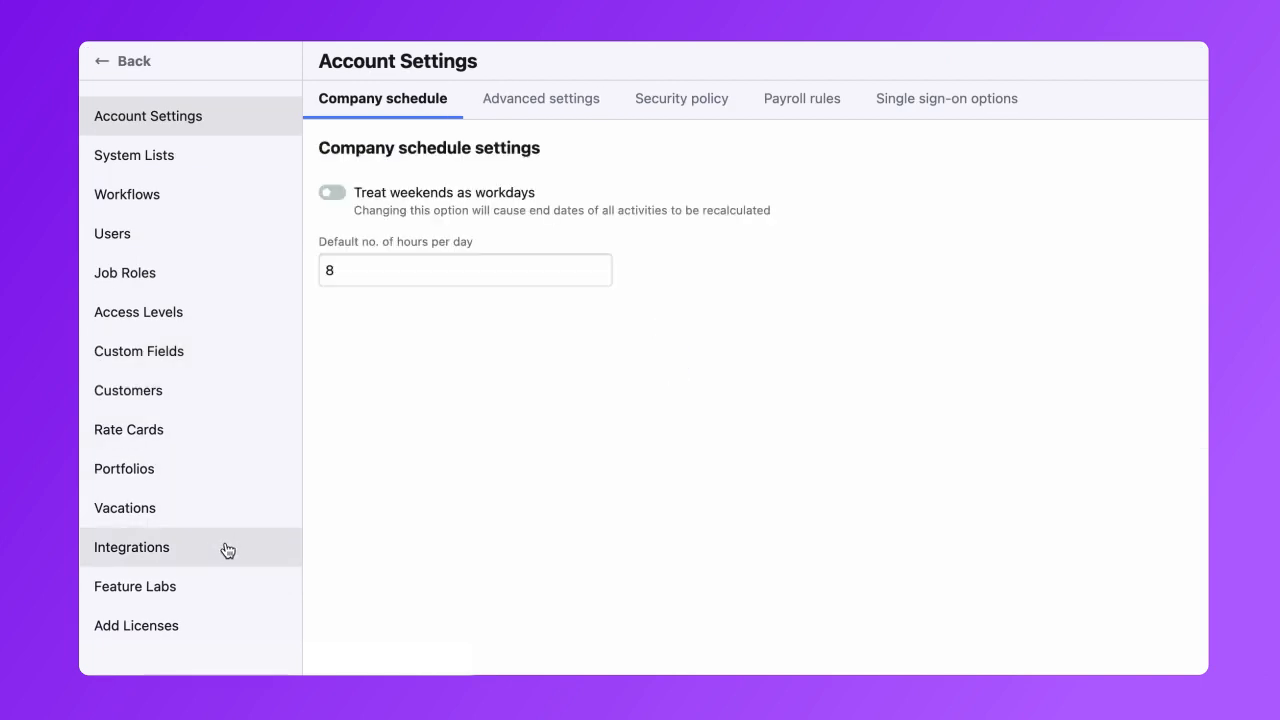
Connect QuickBooks via Integrations > Manage Apps, approve the Intuit consent, and go back
{"action": "left_click", "coordinate": [131, 547]}
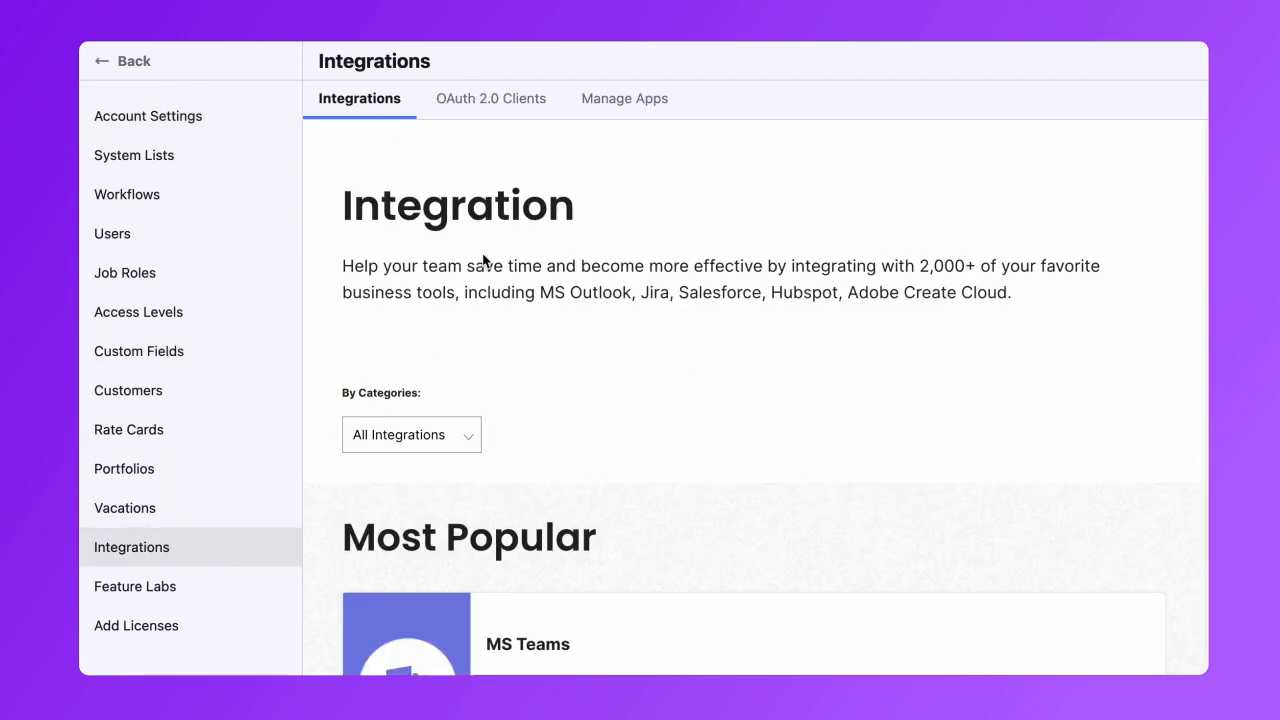
{"action": "left_click", "coordinate": [620, 98]}
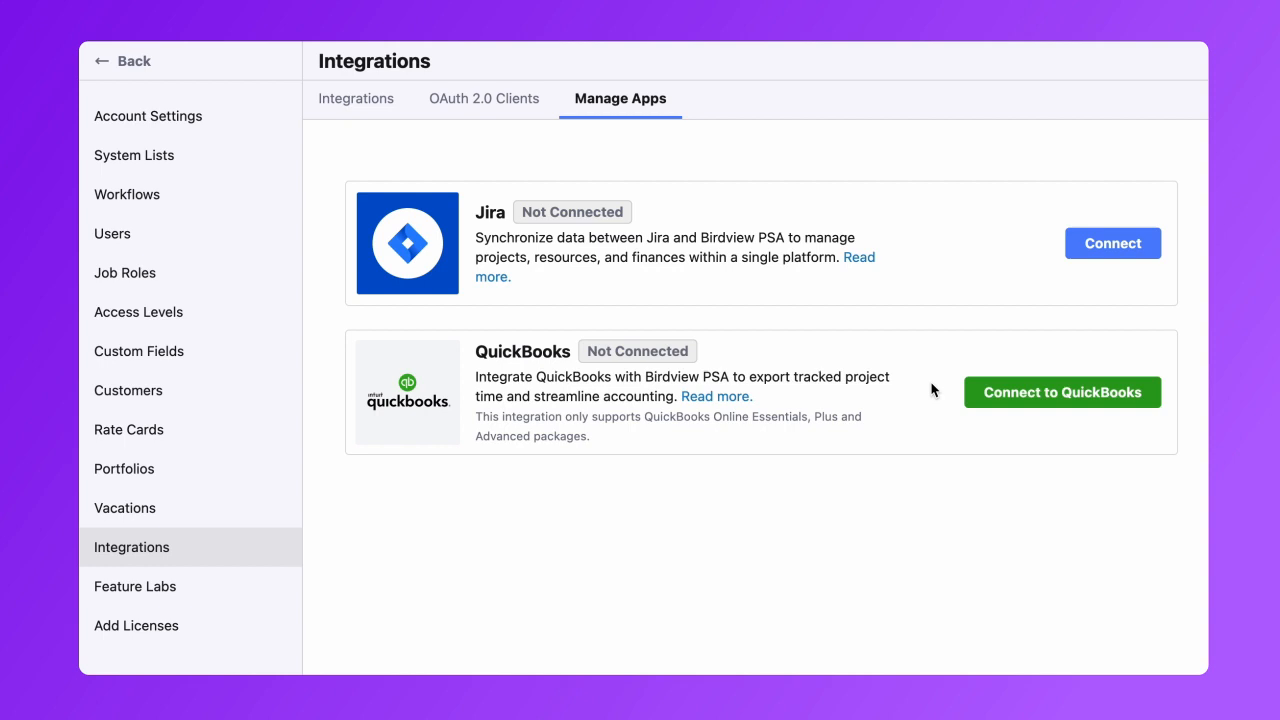
{"action": "left_click", "coordinate": [1061, 392]}
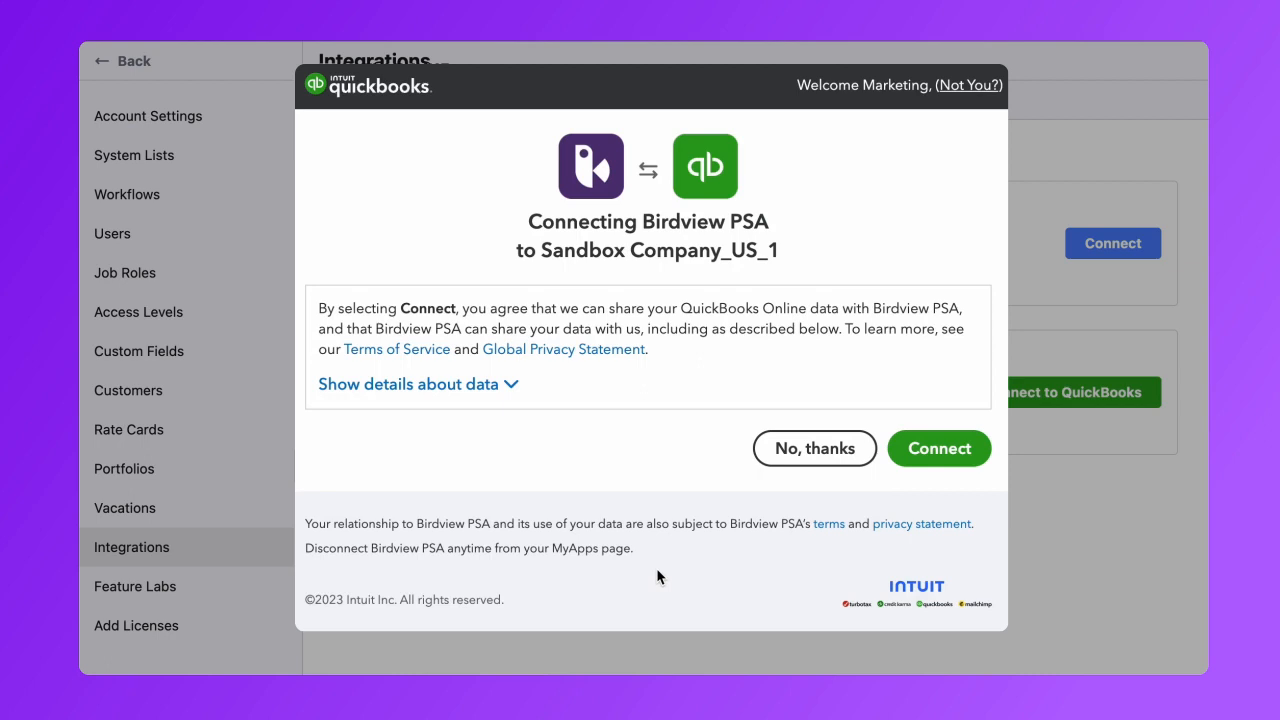
{"action": "mouse_move", "coordinate": [667, 572]}
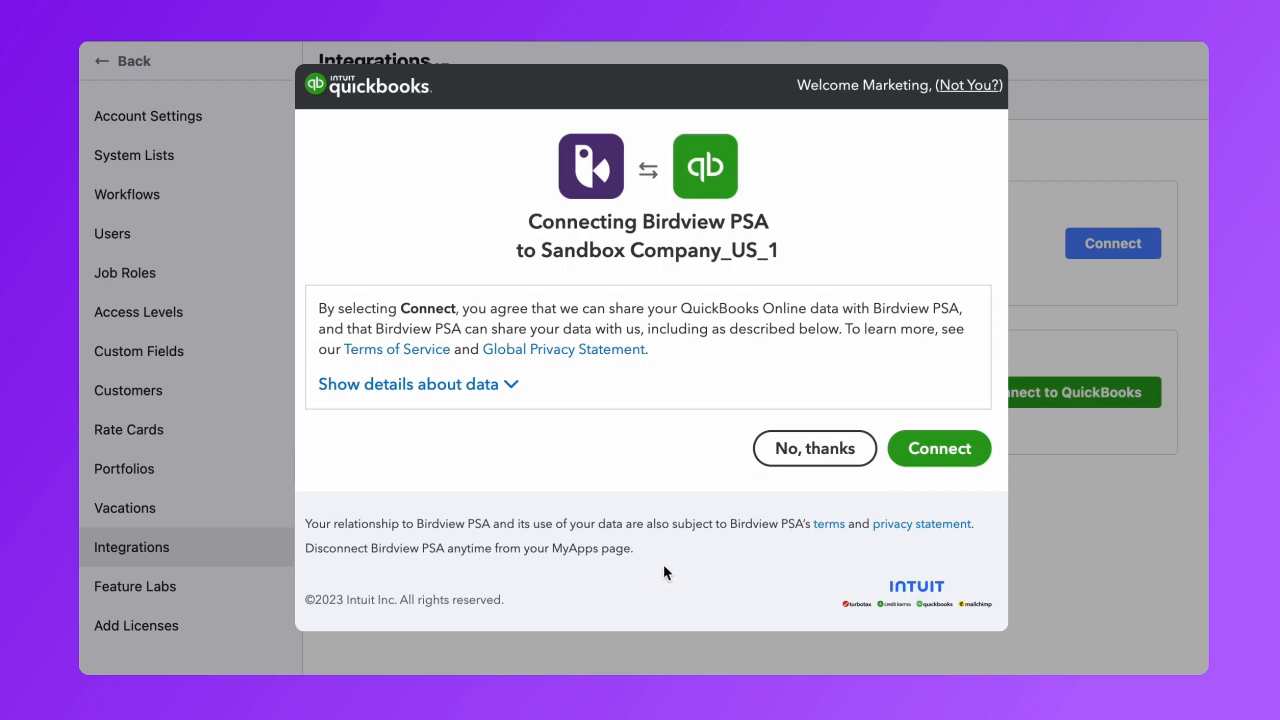
{"action": "left_click", "coordinate": [814, 448]}
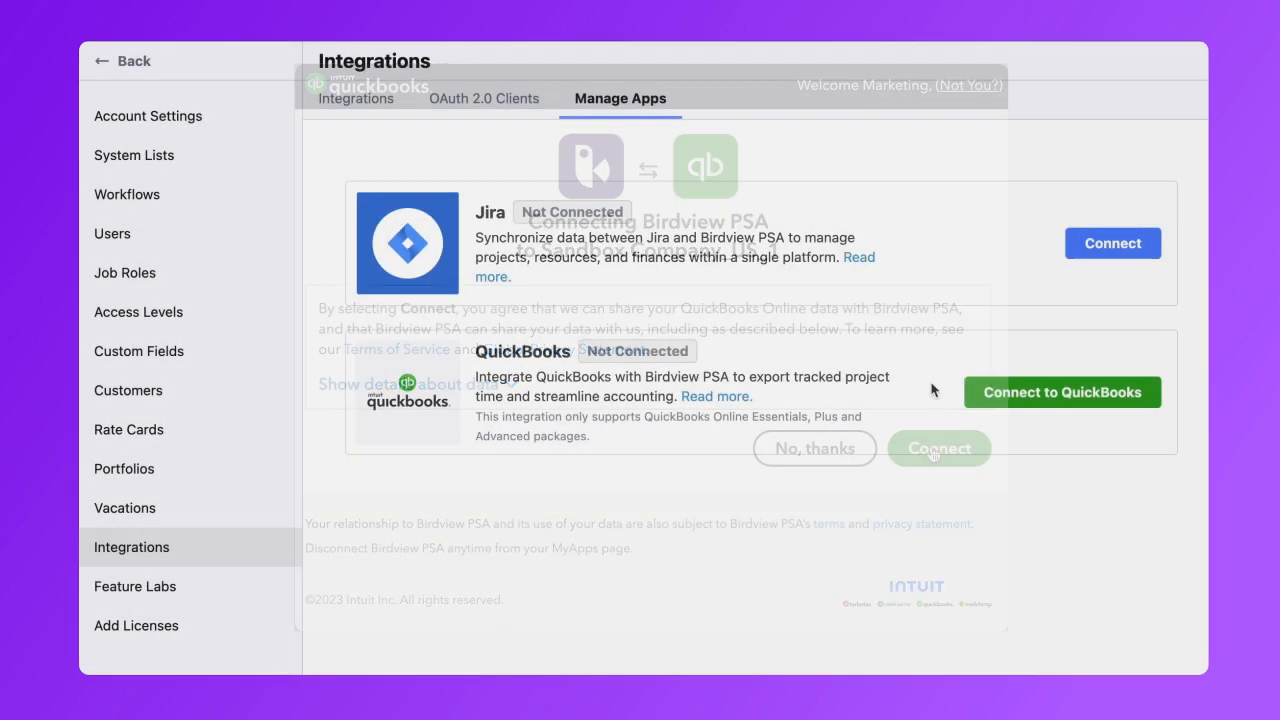
{"action": "left_click", "coordinate": [938, 448]}
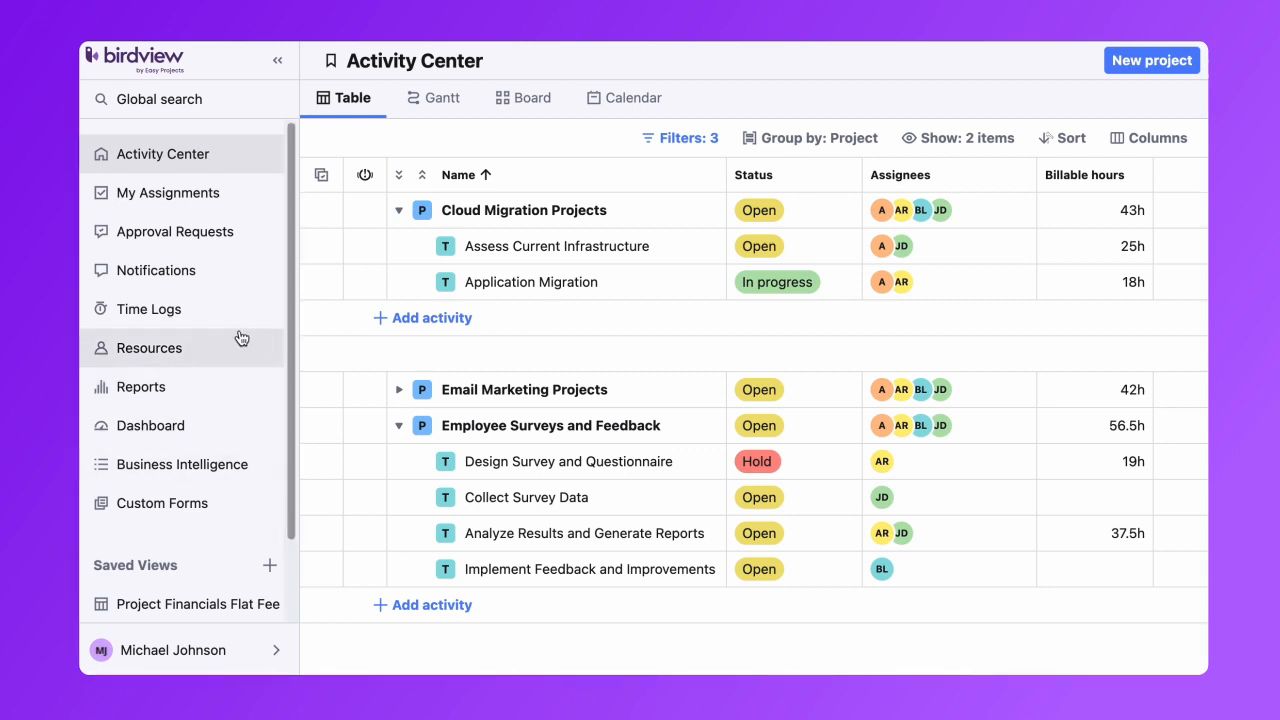
Filter Time Logs History to previous month for Cloud Migration Projects and Employee Surveys and Feedback
{"action": "left_click", "coordinate": [148, 308]}
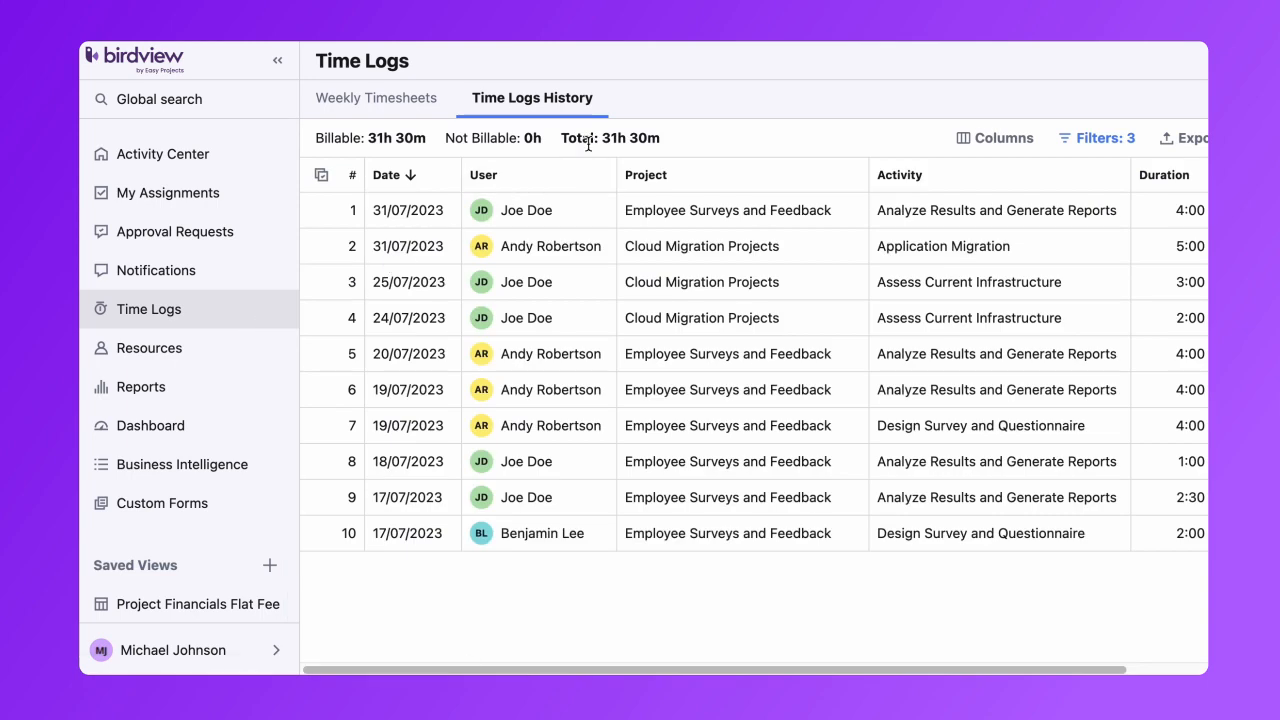
{"action": "mouse_move", "coordinate": [638, 118]}
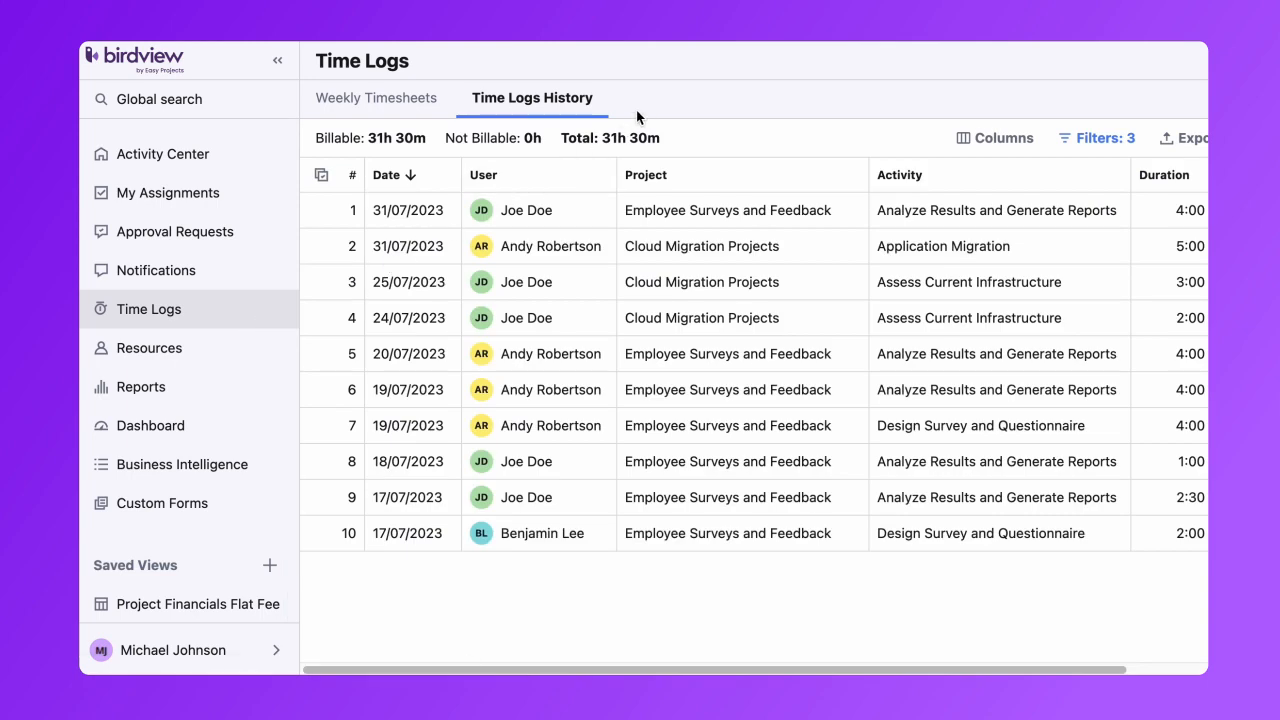
{"action": "left_click", "coordinate": [1153, 135]}
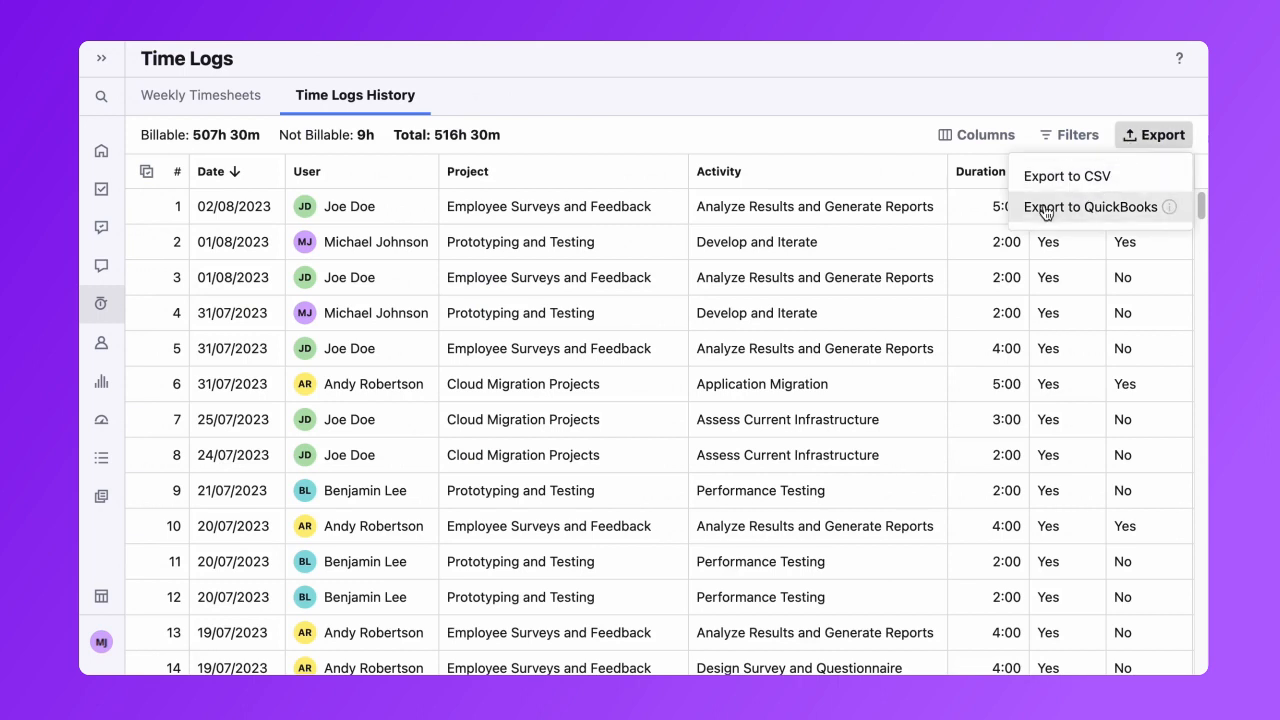
{"action": "left_click", "coordinate": [1091, 206]}
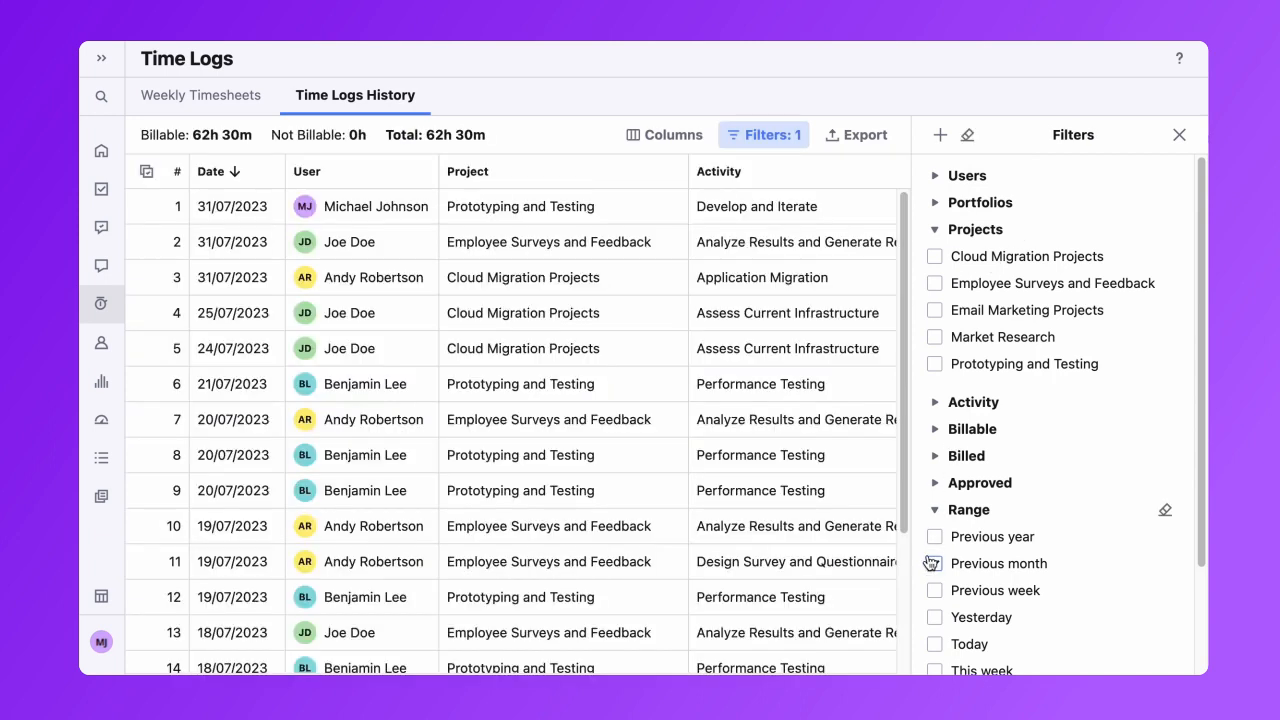
{"action": "left_click", "coordinate": [934, 283]}
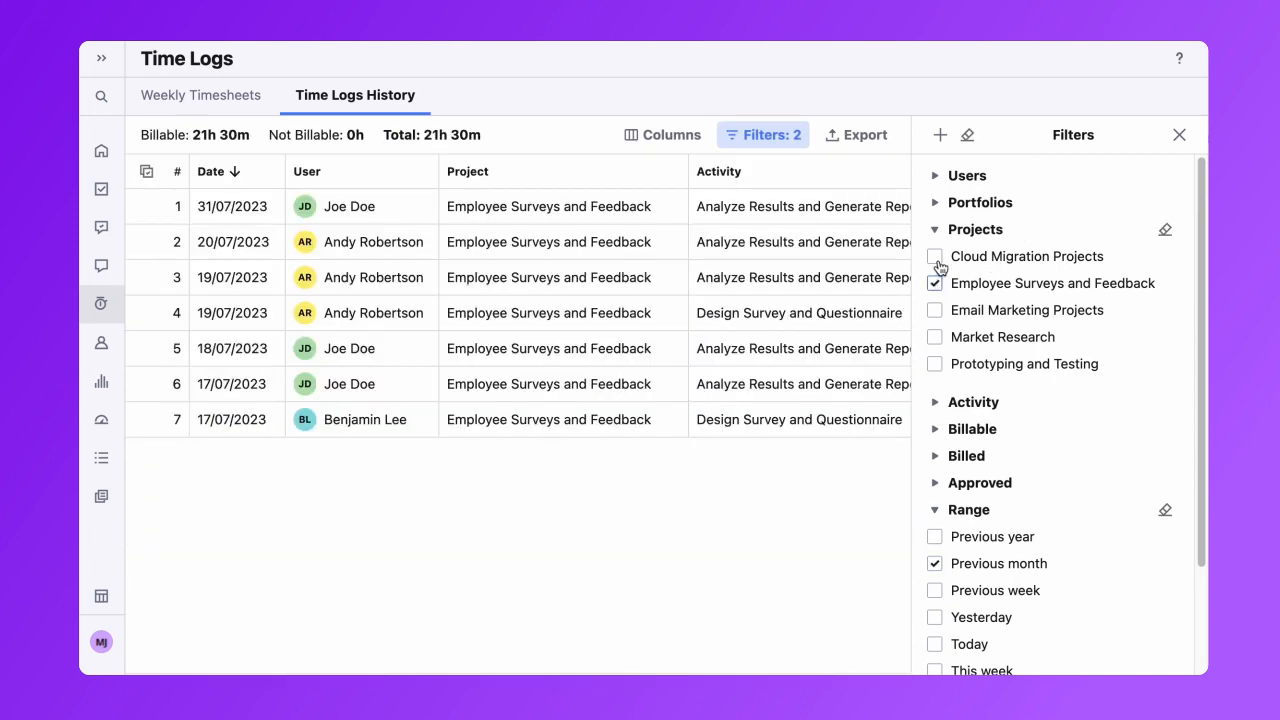
{"action": "left_click", "coordinate": [934, 256]}
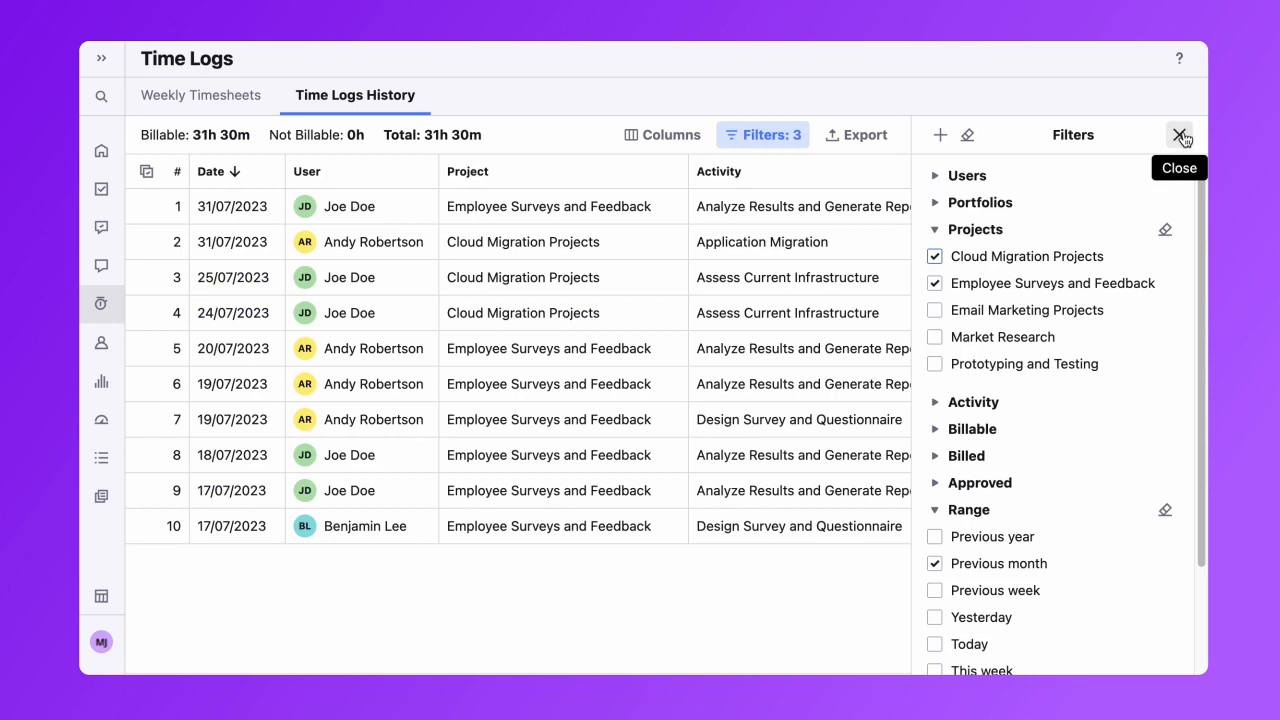
{"action": "left_click", "coordinate": [1180, 135]}
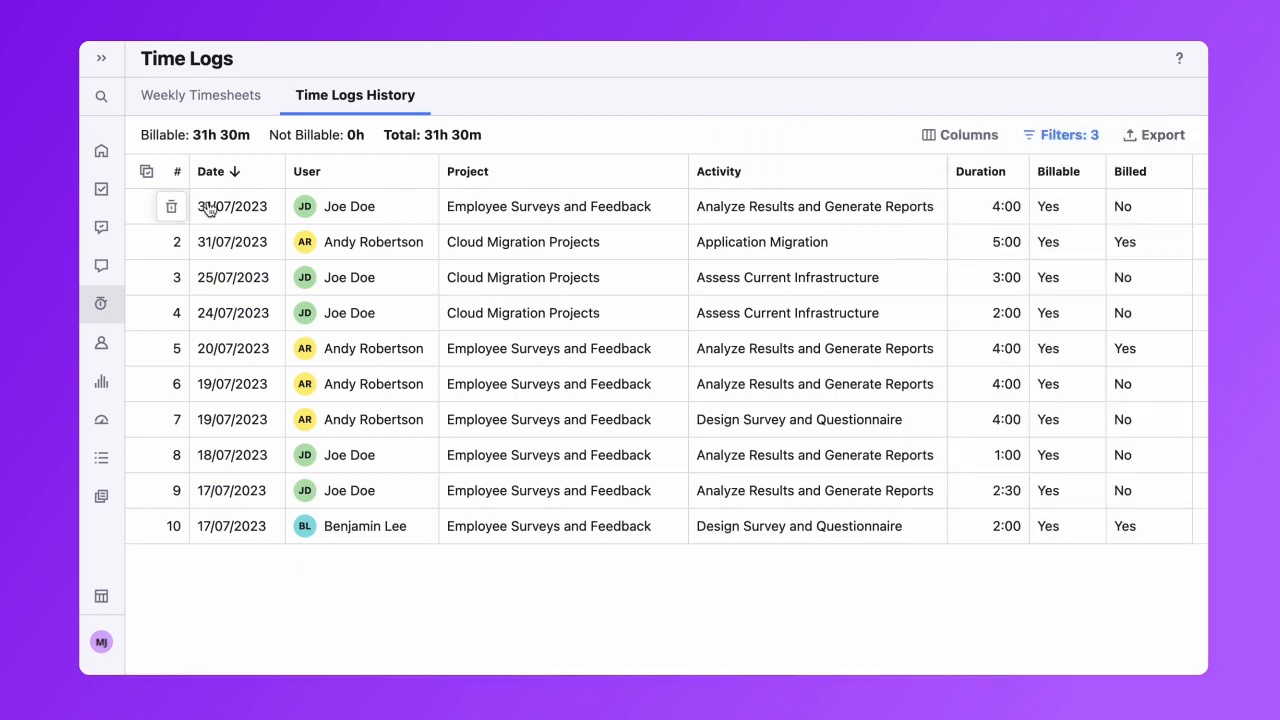
Select five time logs, including Joe Doe's 31/07/2023 survey log, and export them to QuickBooks
{"action": "left_click", "coordinate": [146, 171]}
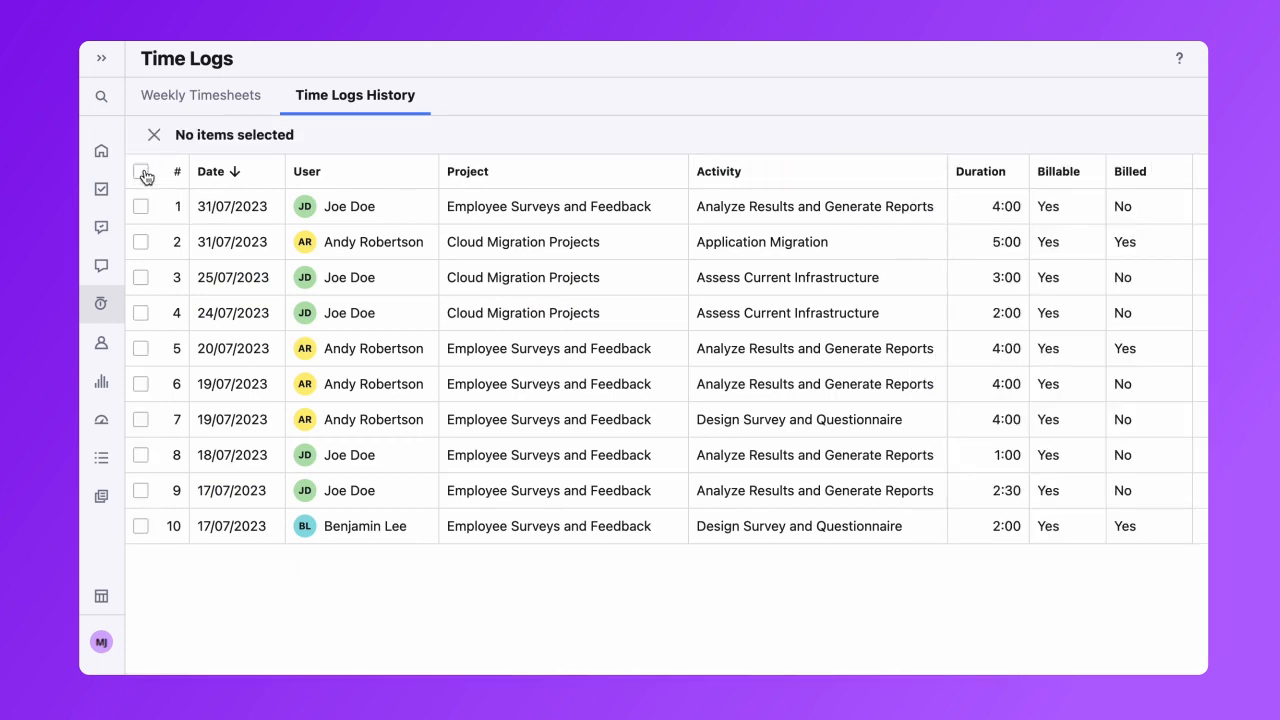
{"action": "left_click", "coordinate": [140, 206]}
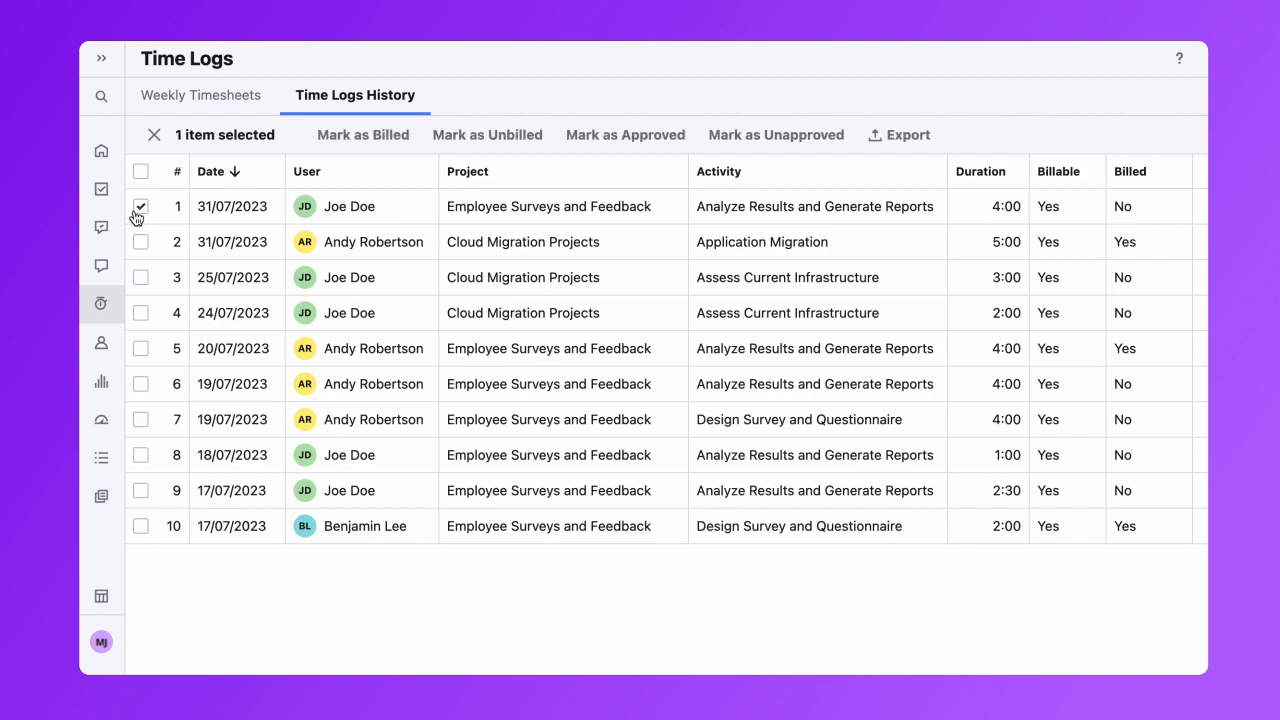
{"action": "left_click", "coordinate": [140, 312]}
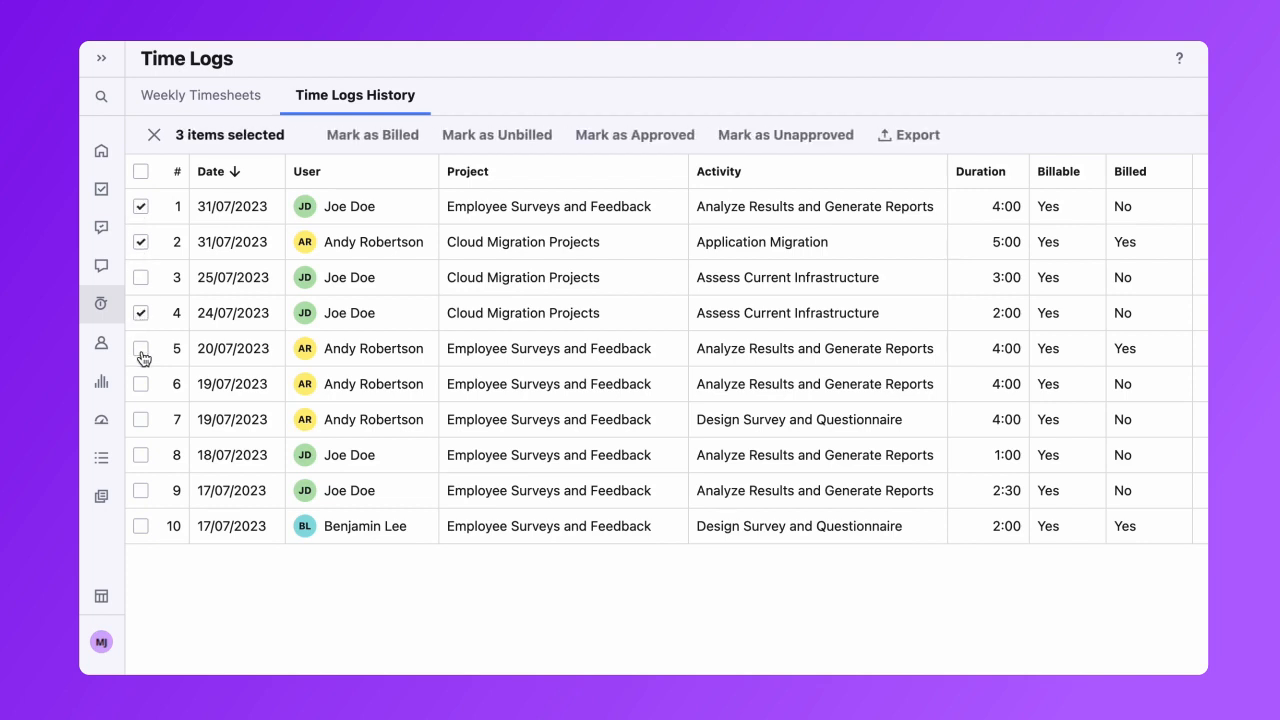
{"action": "left_click", "coordinate": [140, 383]}
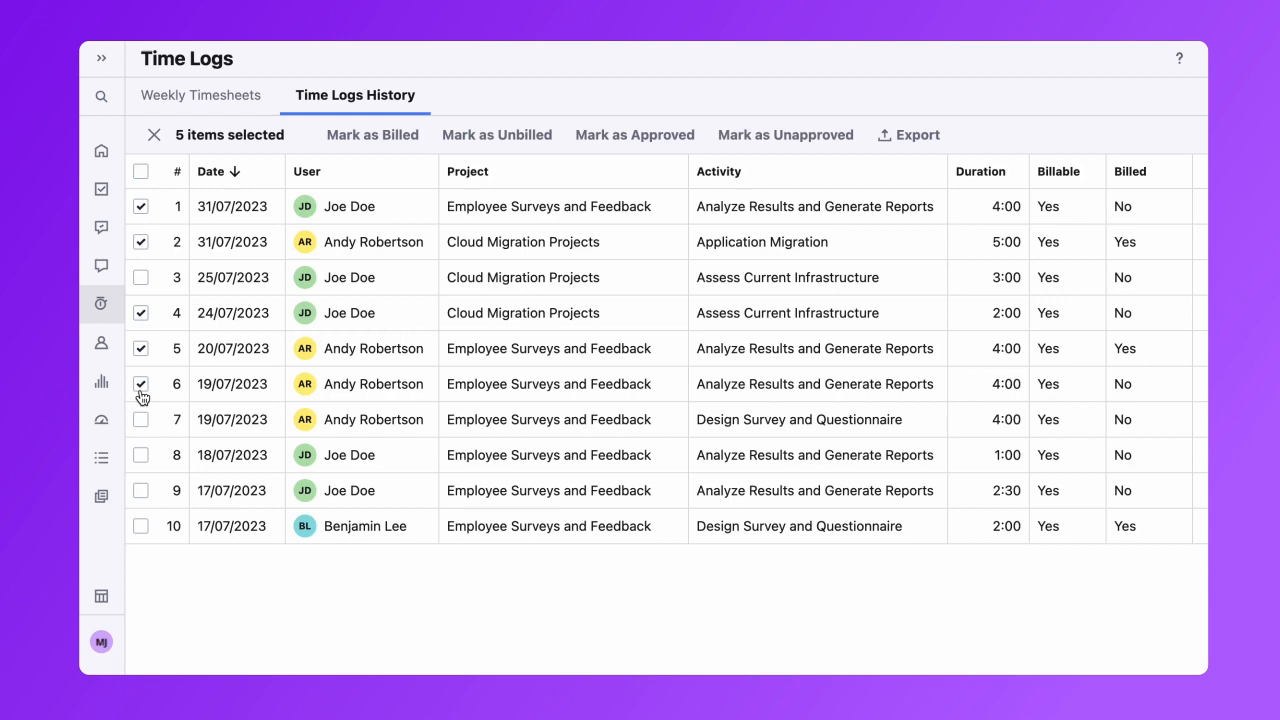
{"action": "left_click", "coordinate": [908, 134]}
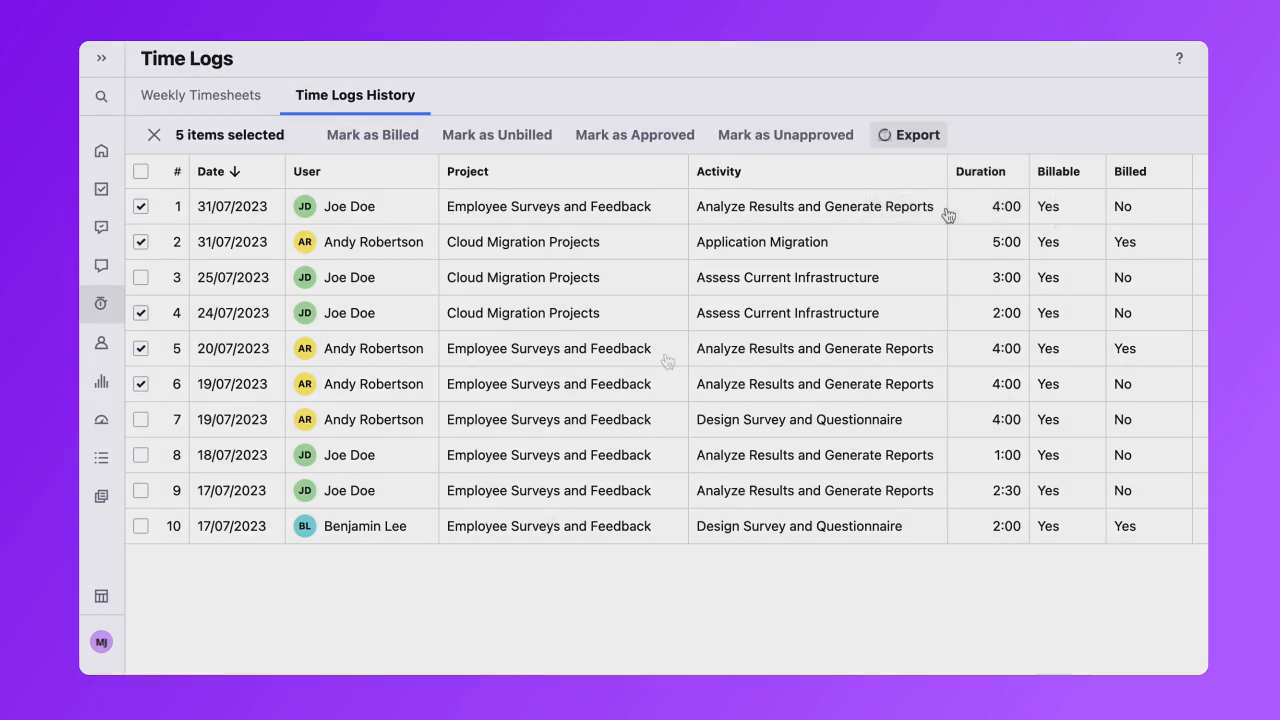
{"action": "left_click", "coordinate": [908, 134]}
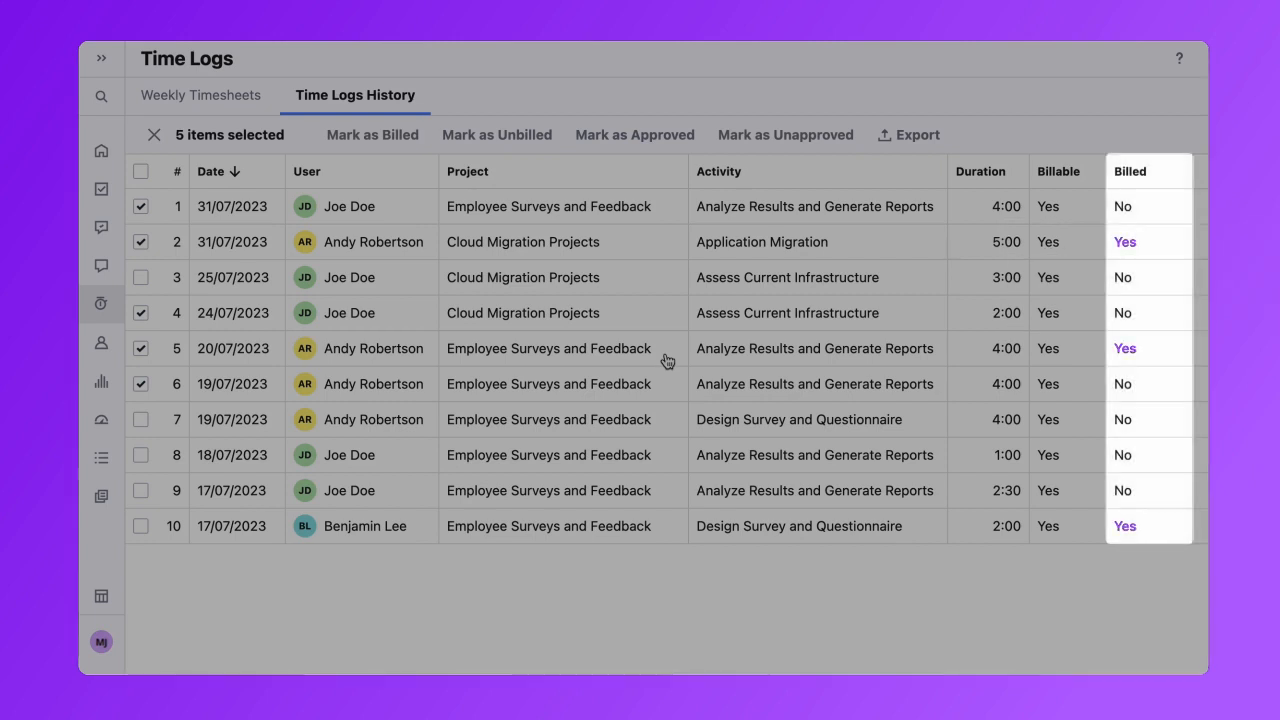
{"action": "left_click", "coordinate": [908, 135]}
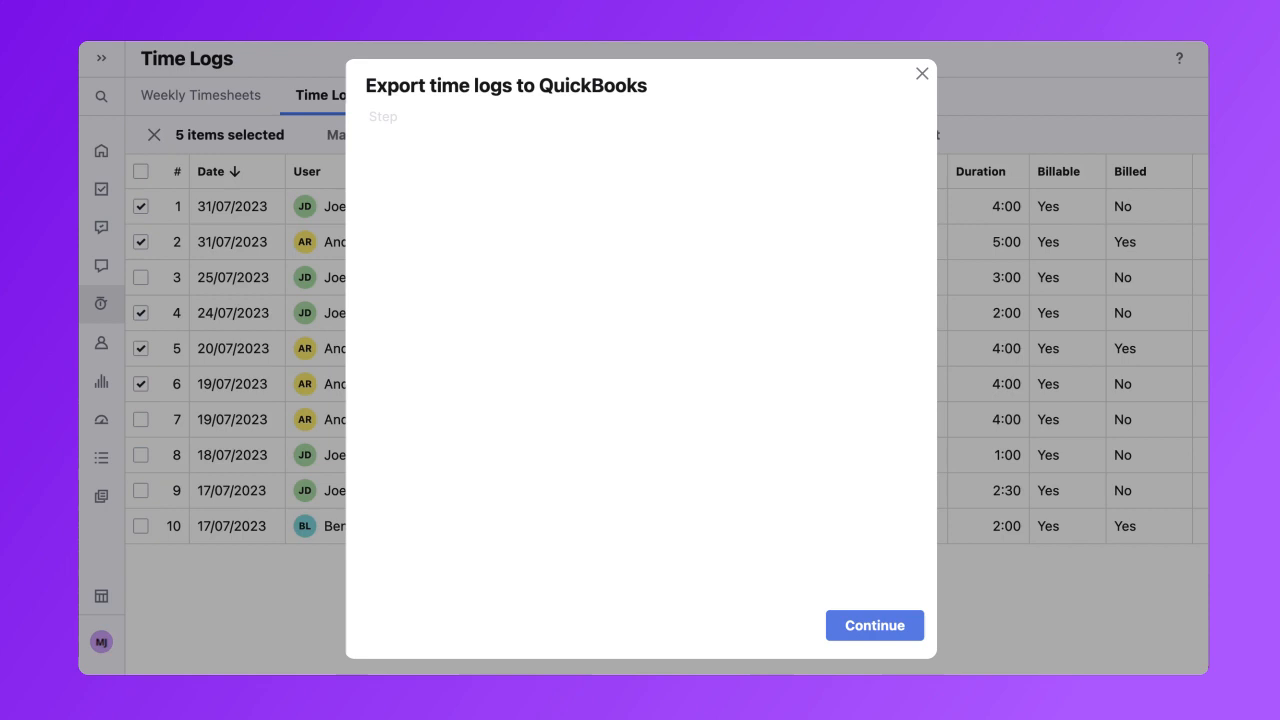
Review the billed project groups, then continue past the billed-logs and no-rate-amount steps to the 31h 30m summary
{"action": "left_click", "coordinate": [873, 625]}
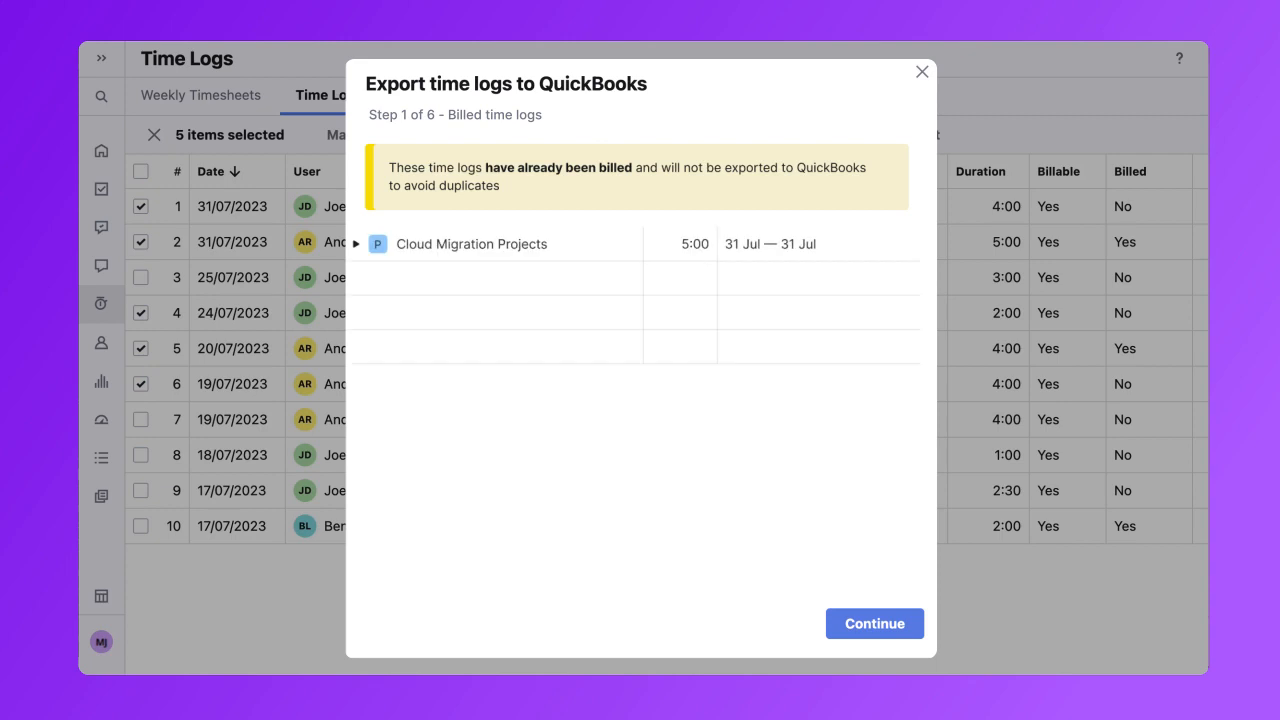
{"action": "left_click", "coordinate": [356, 243]}
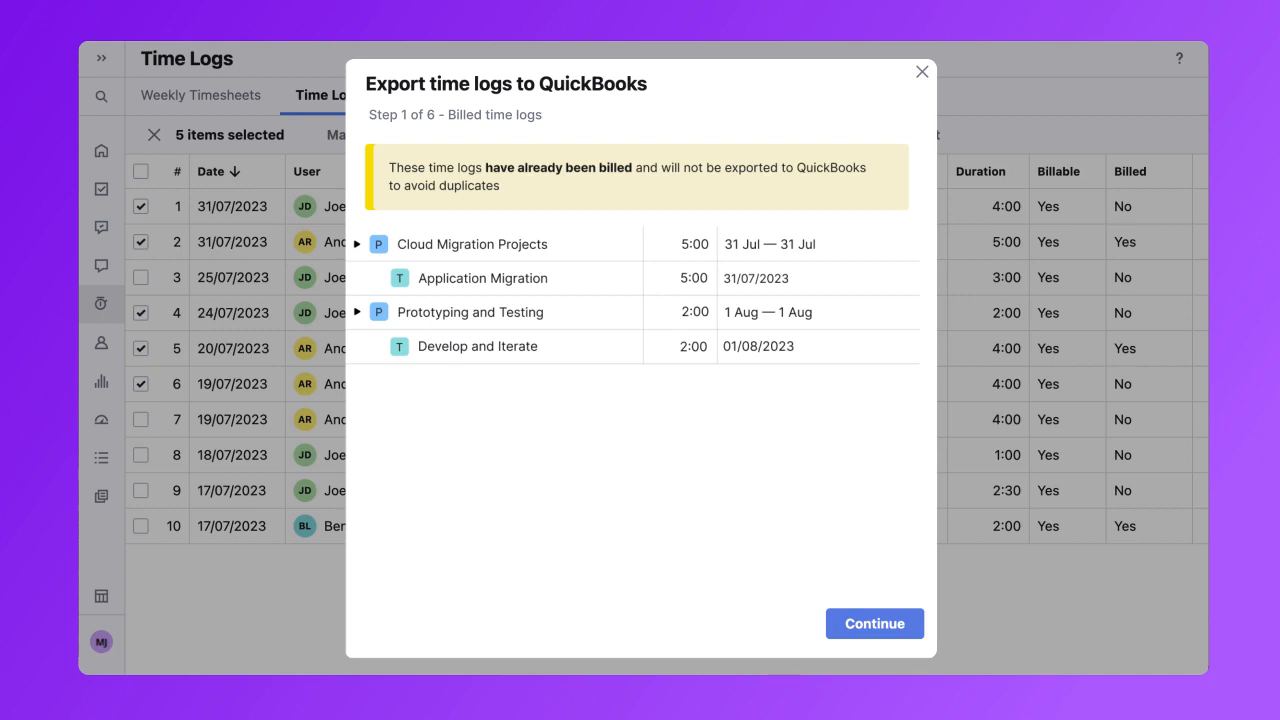
{"action": "left_click", "coordinate": [873, 623]}
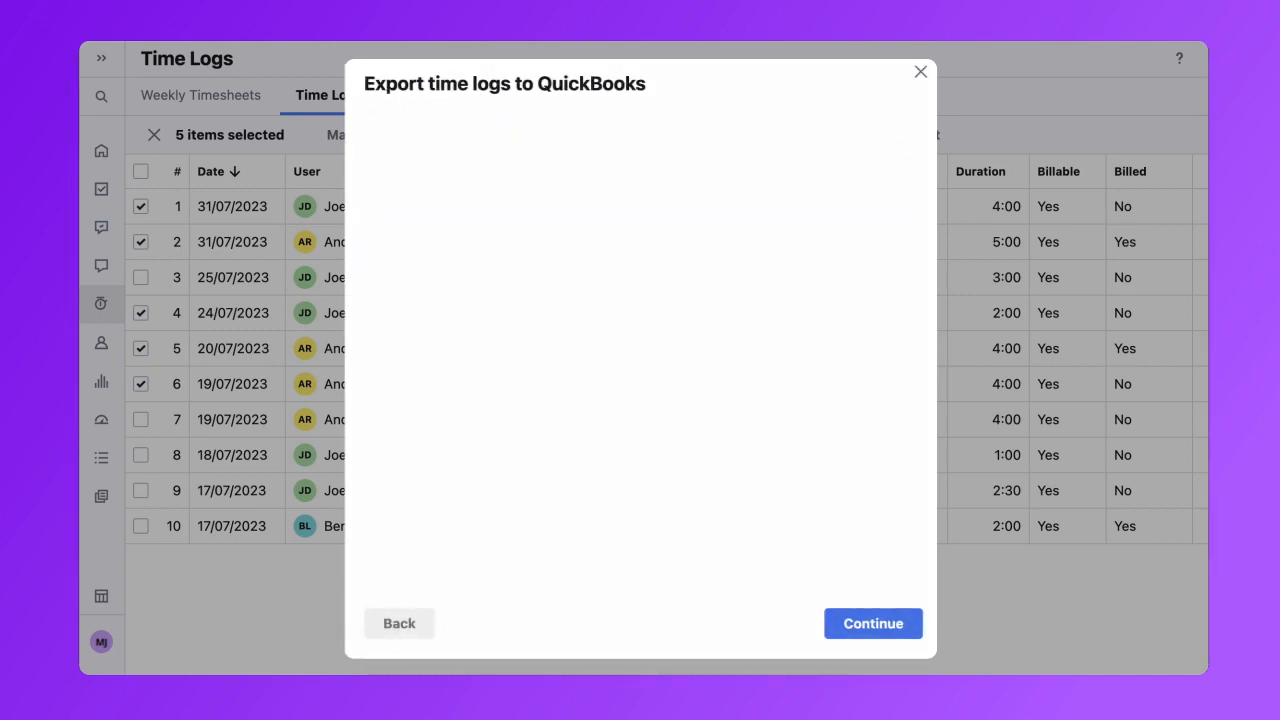
{"action": "left_click", "coordinate": [872, 623]}
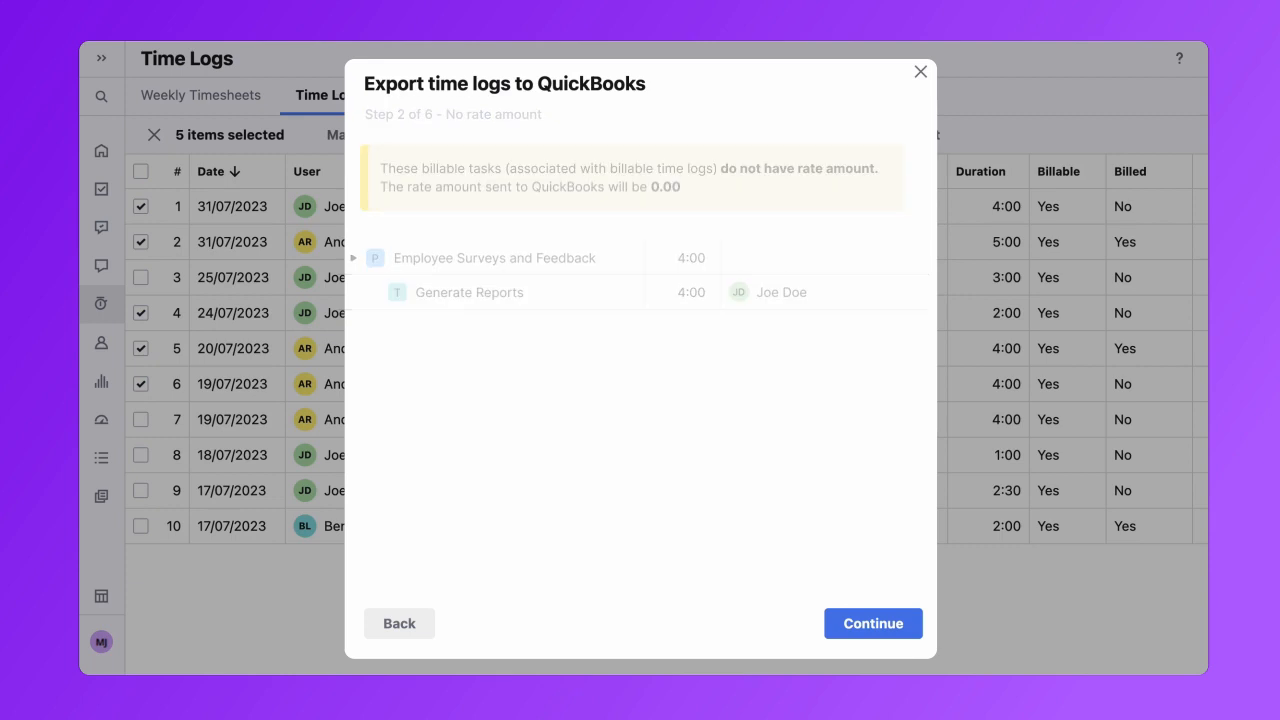
{"action": "left_click", "coordinate": [872, 623]}
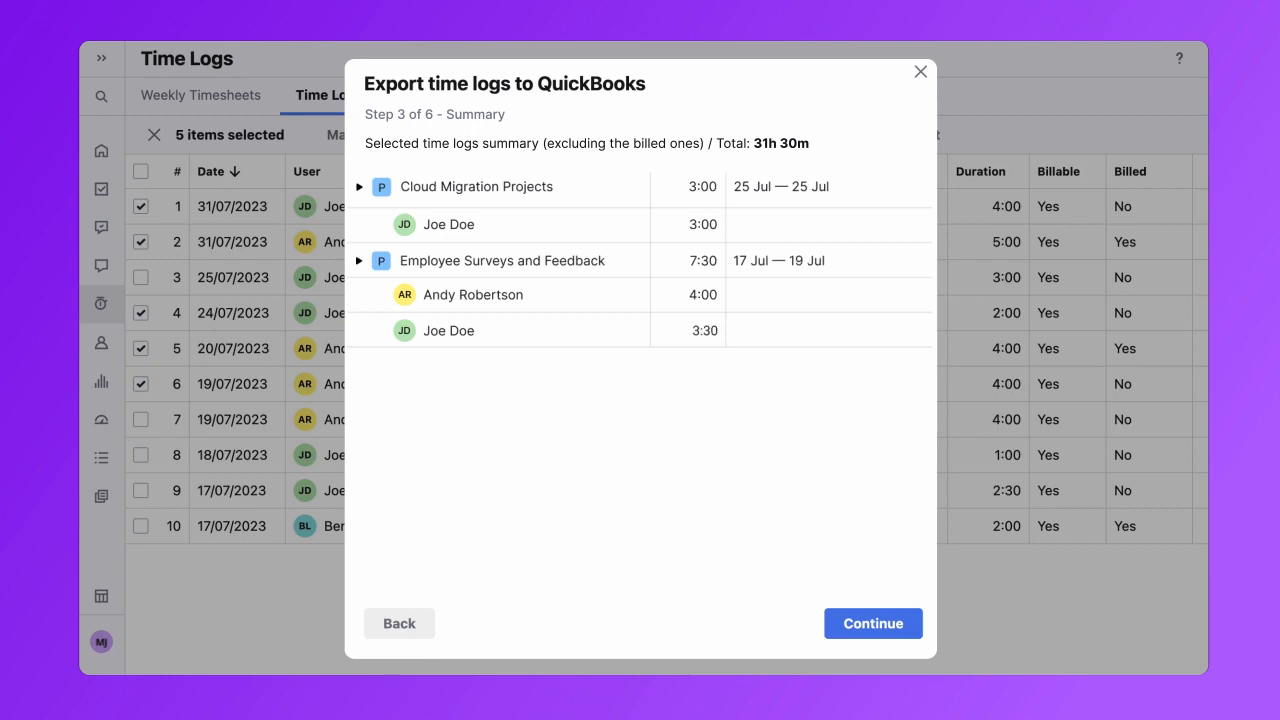
Continue to assignee matching and pick a QuickBooks employee for each of the two users
{"action": "left_click", "coordinate": [872, 623]}
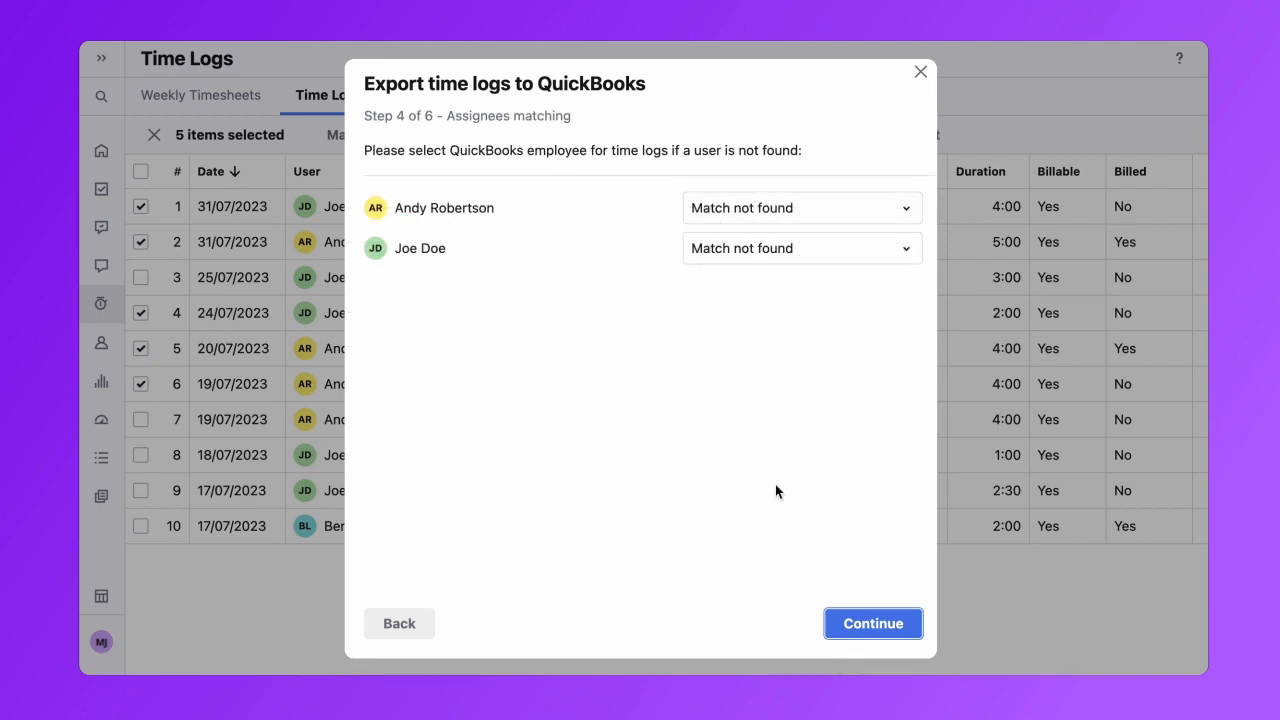
{"action": "mouse_move", "coordinate": [711, 208]}
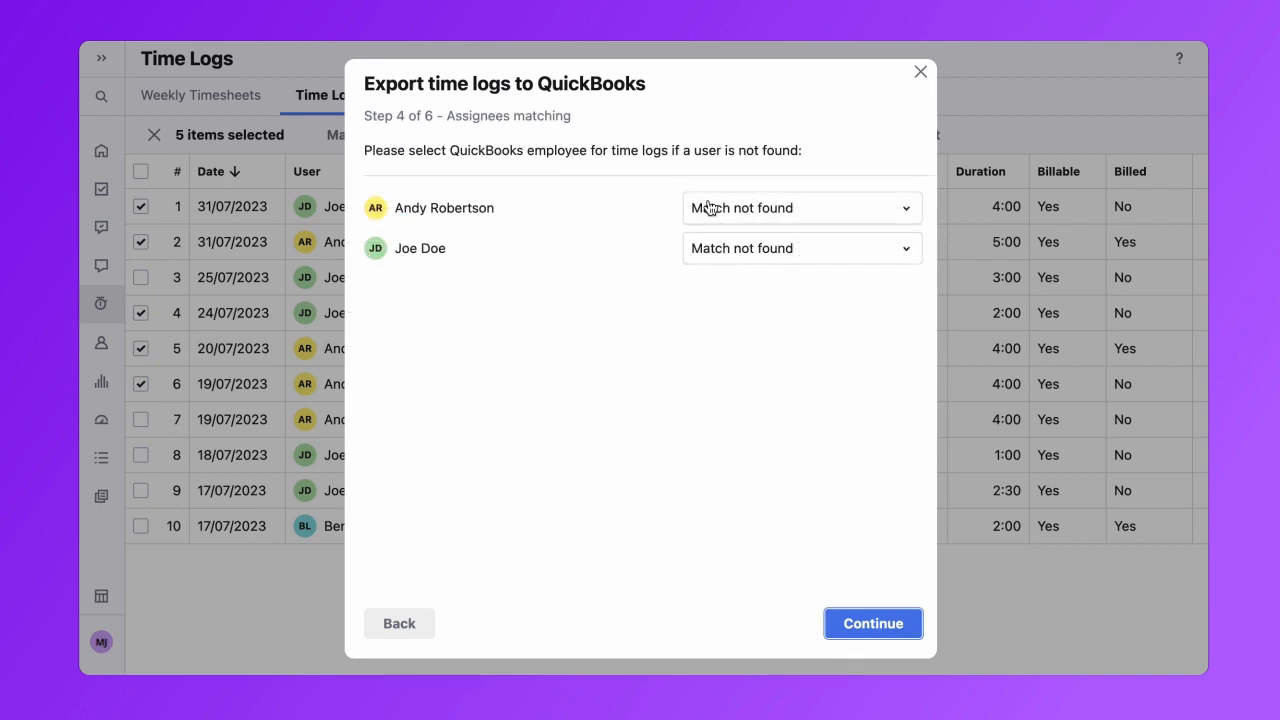
{"action": "left_click", "coordinate": [801, 207]}
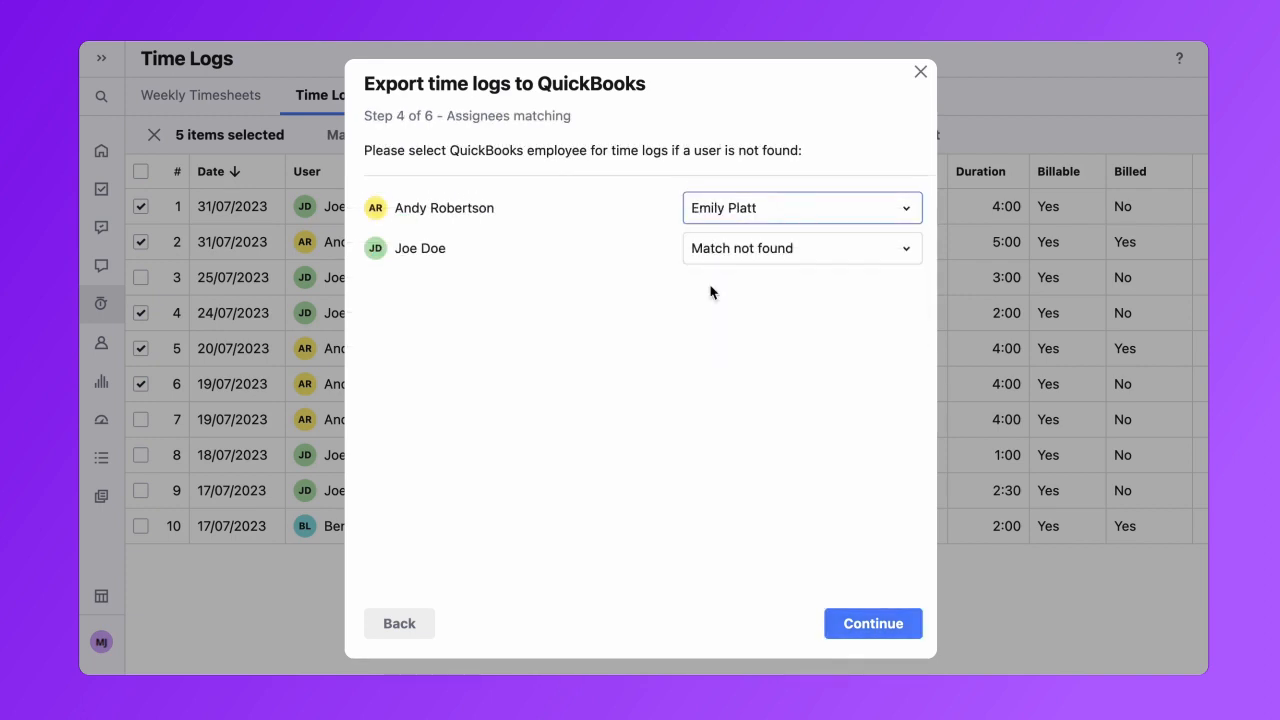
{"action": "left_click", "coordinate": [800, 248]}
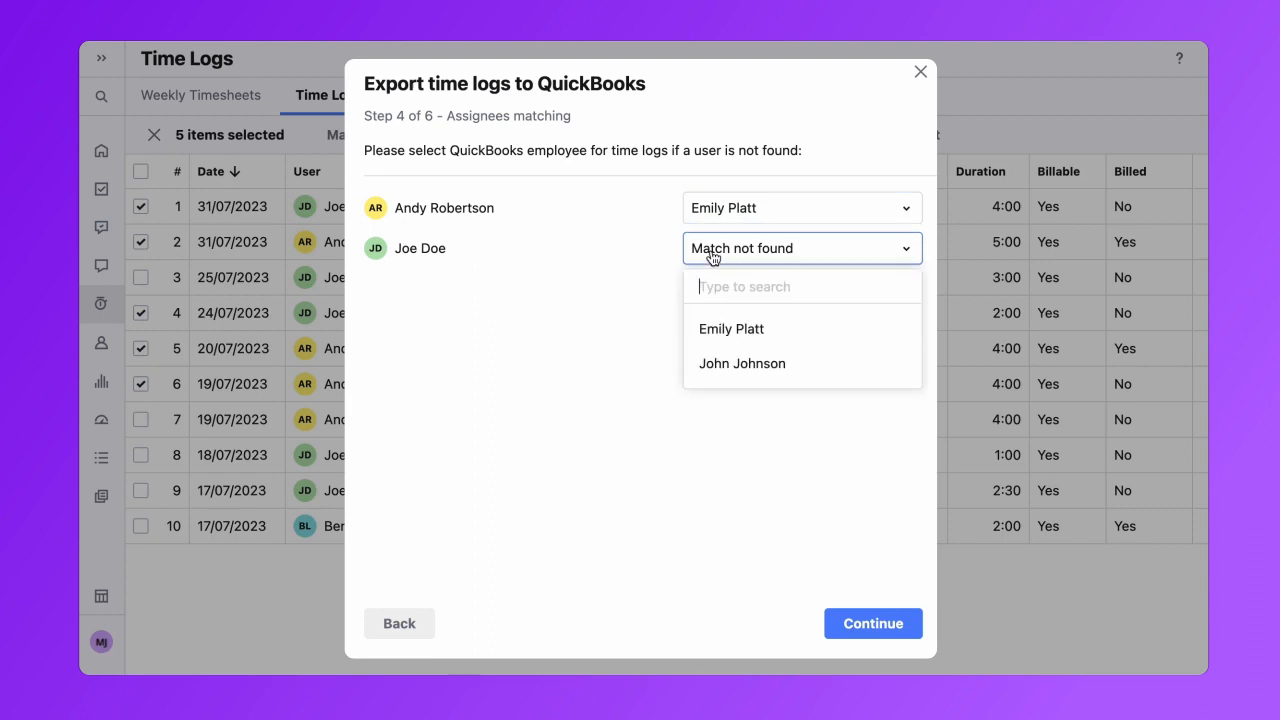
{"action": "left_click", "coordinate": [871, 623]}
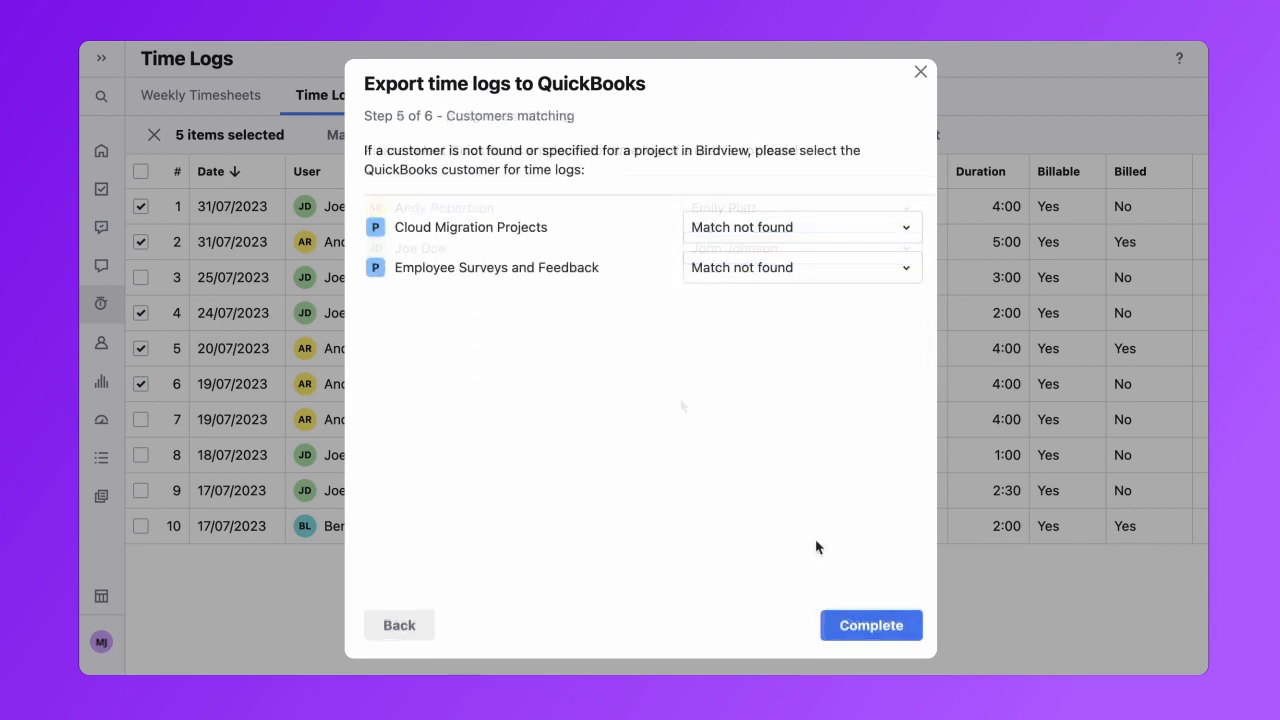
Match Cloud Migration Projects to Amy's Bird Sanctuary, match Employee Surveys and Feedback to a customer, and complete the export
{"action": "left_click", "coordinate": [800, 226]}
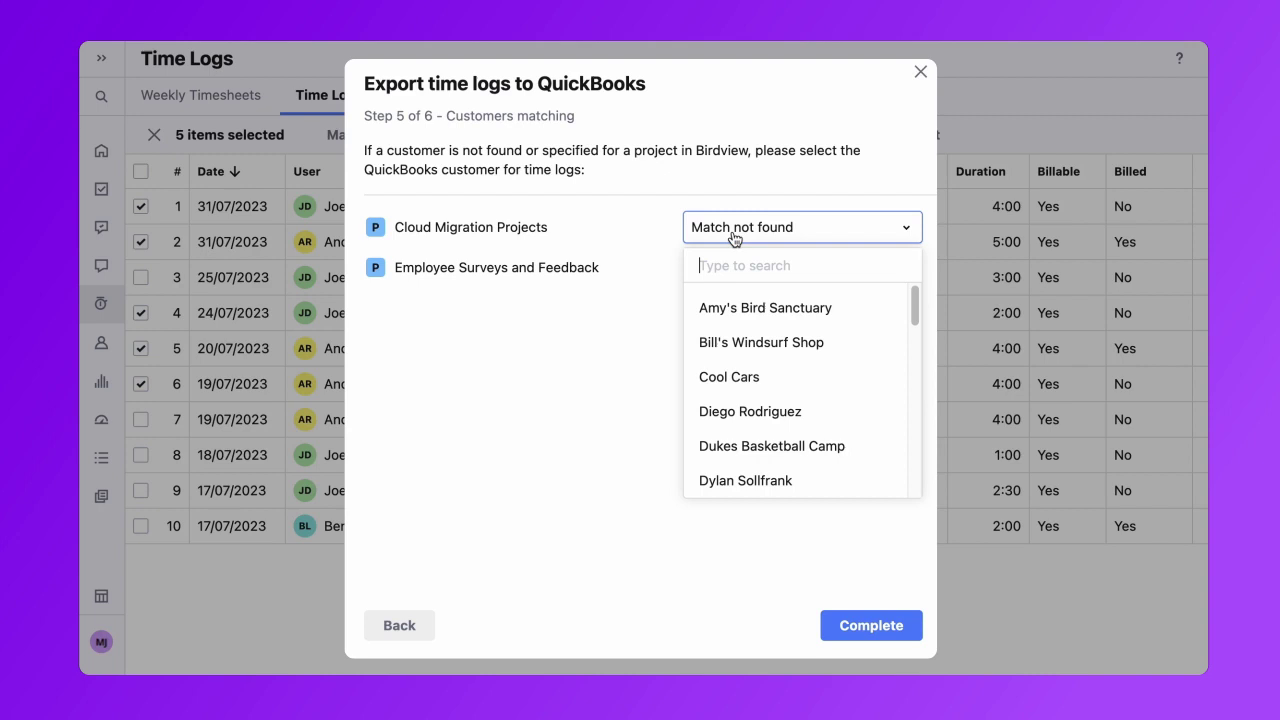
{"action": "left_click", "coordinate": [765, 307]}
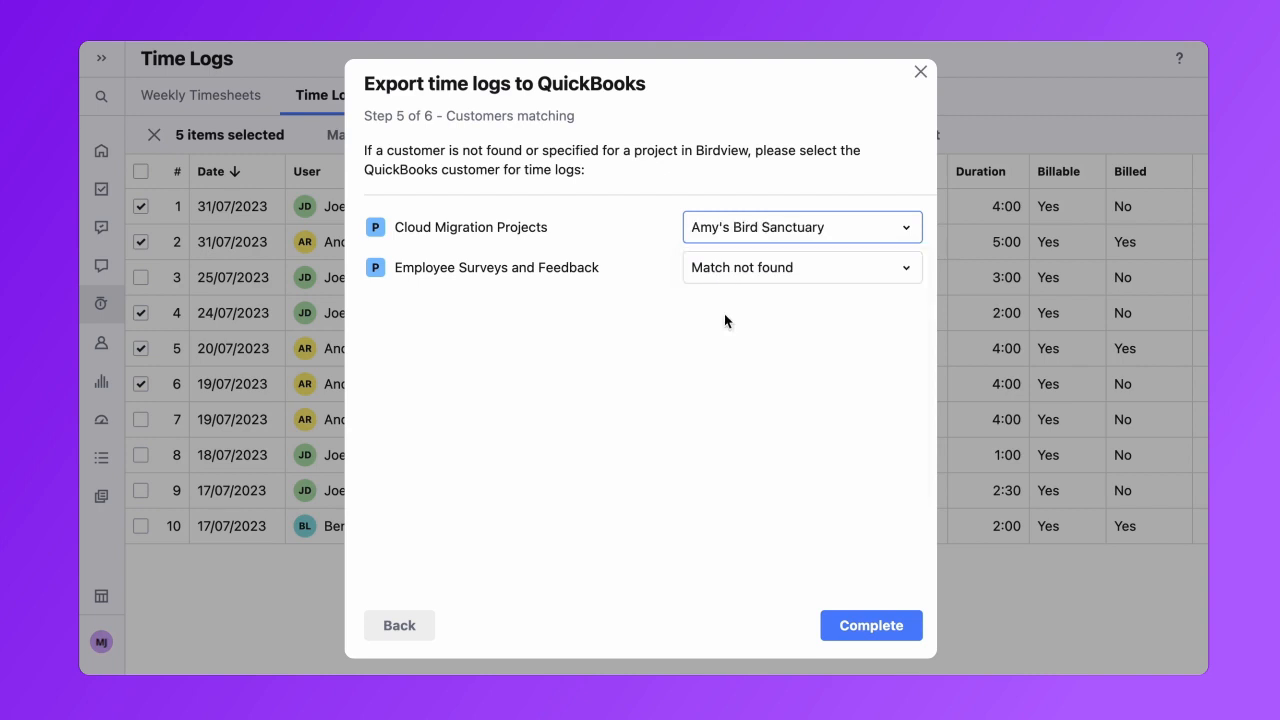
{"action": "left_click", "coordinate": [800, 267]}
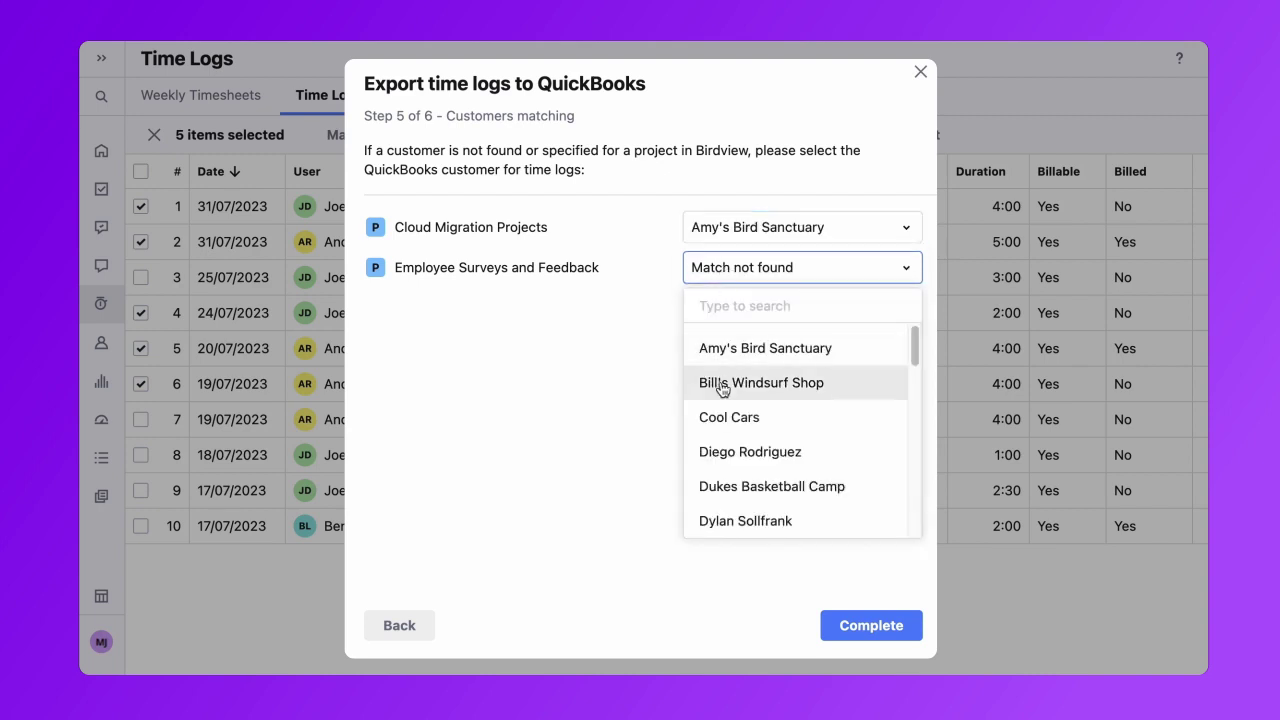
{"action": "left_click", "coordinate": [749, 451]}
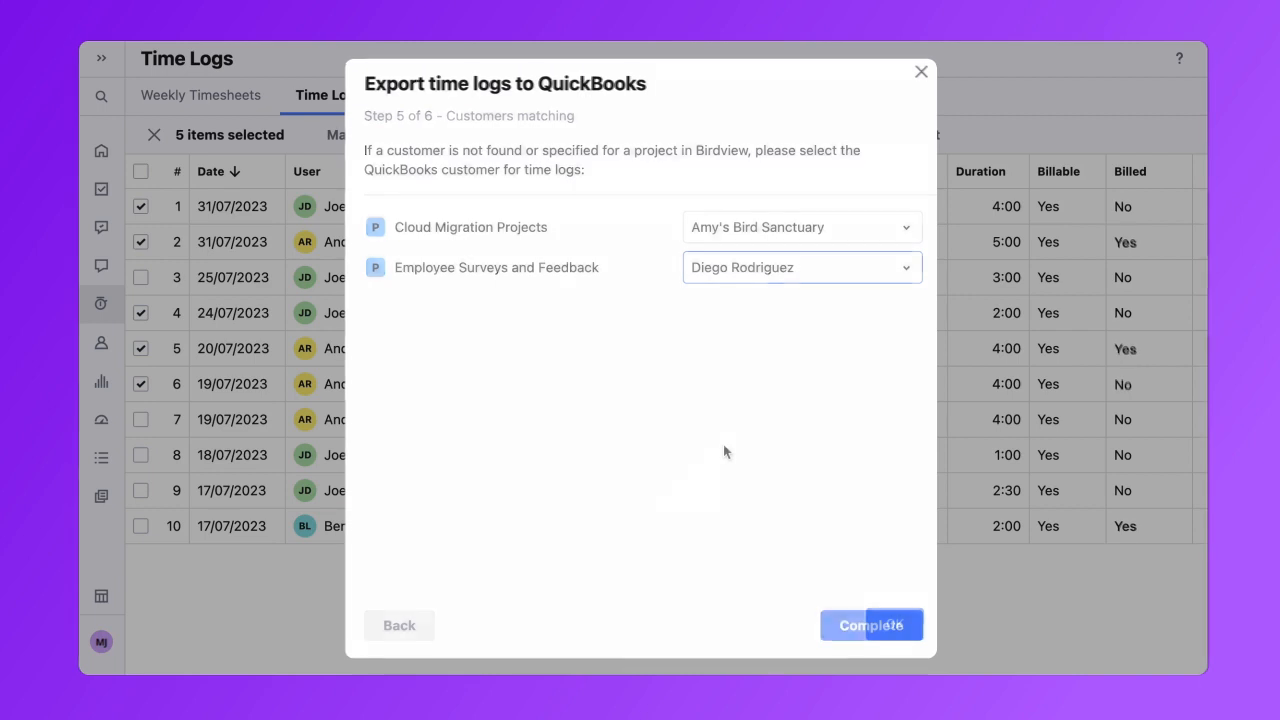
{"action": "left_click", "coordinate": [871, 625]}
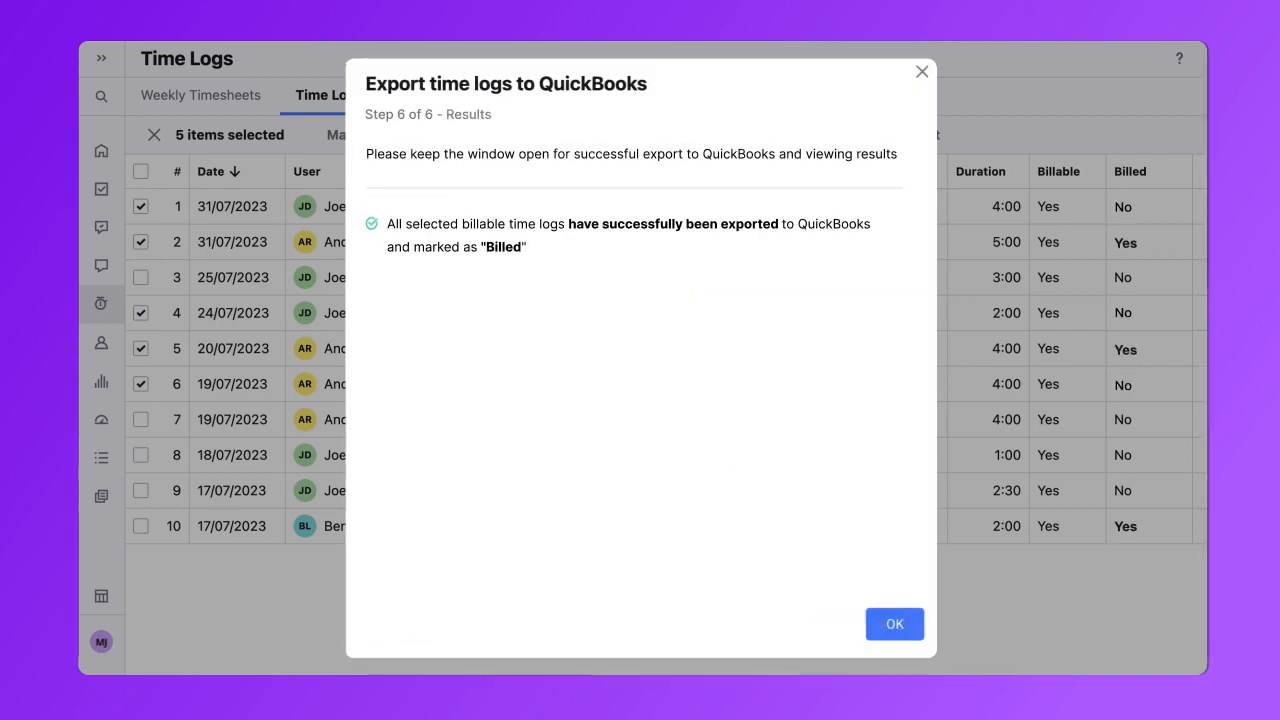
Dismiss the export results to see the selected logs marked Billed in Time Logs History
{"action": "left_click", "coordinate": [894, 623]}
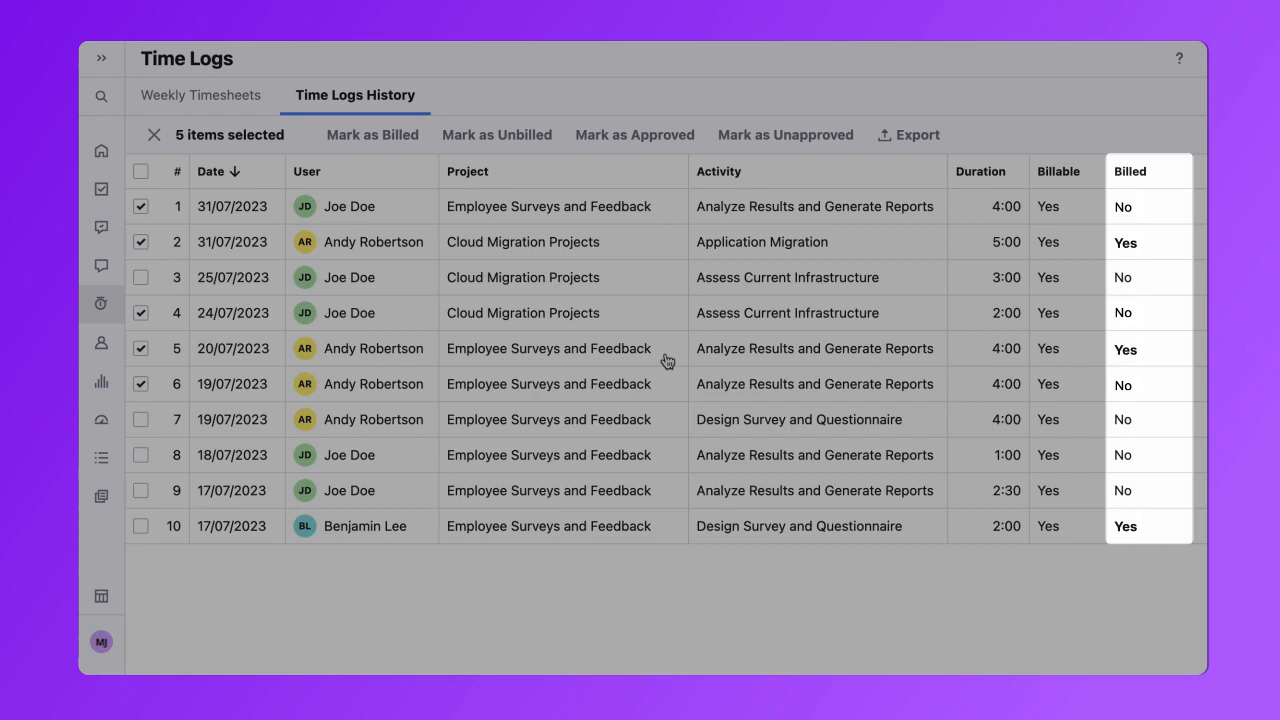
{"action": "left_click", "coordinate": [372, 134]}
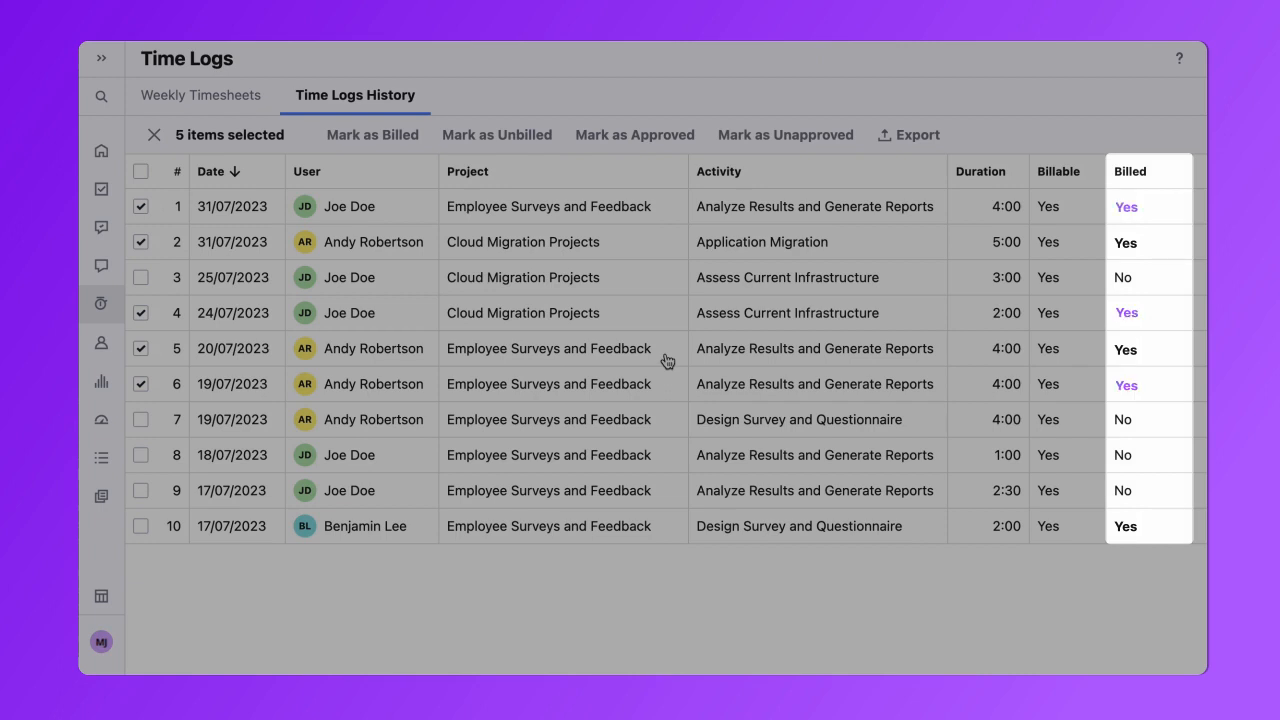